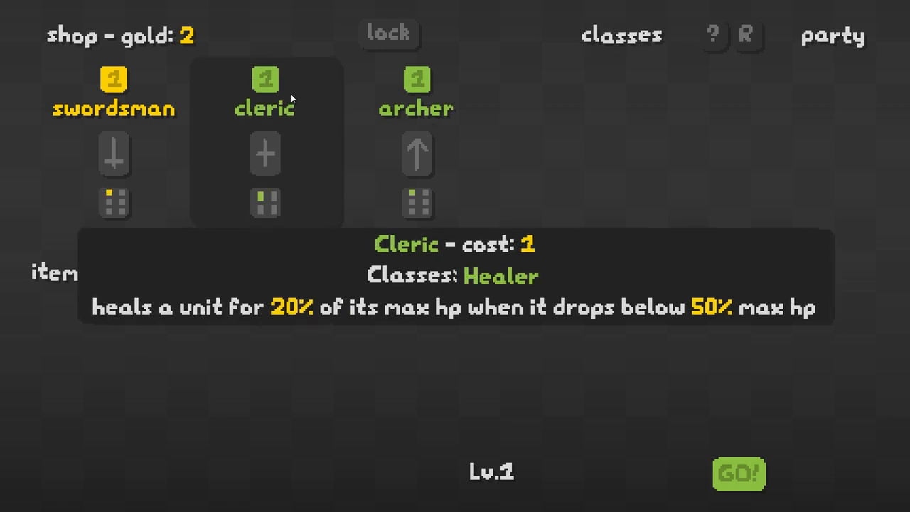
- Recruit the cleric healer and play out the Lv.1 round
click(266, 153)
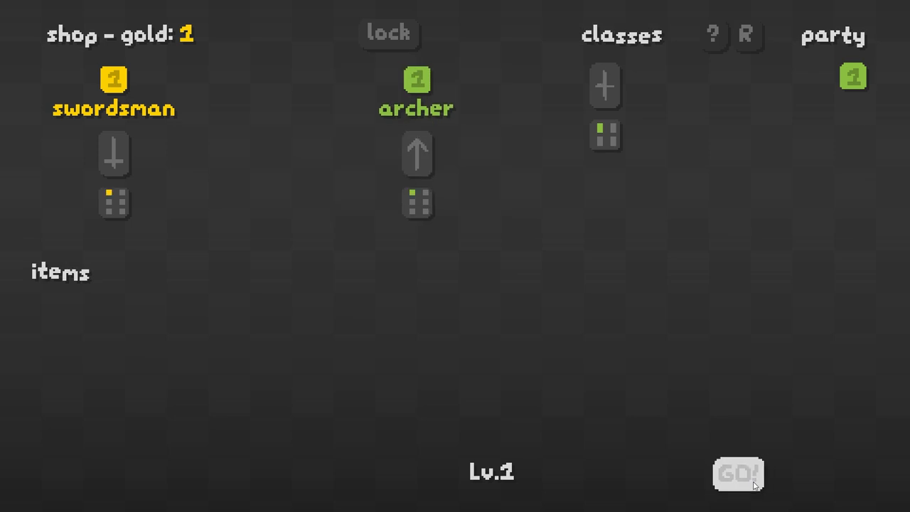
click(740, 474)
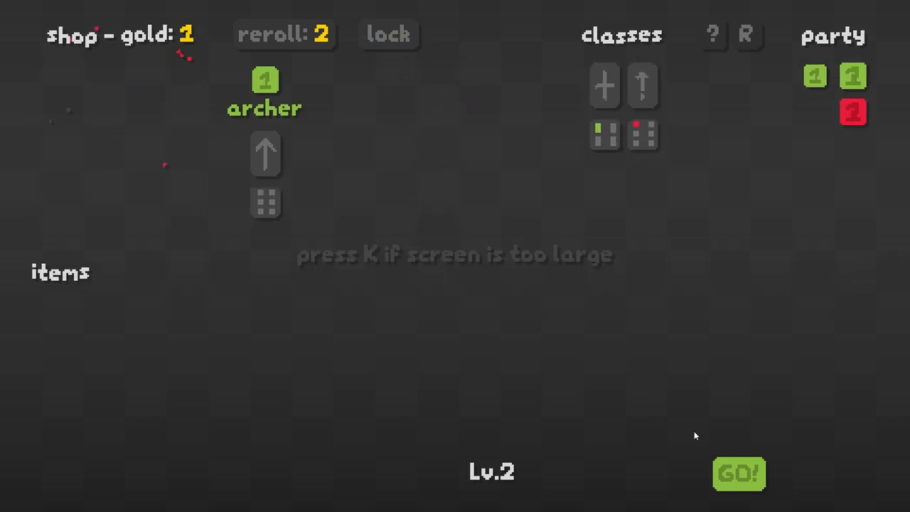
- Play the Lv.2 round through to the Lv.3 hard shop with vagrant, archer and scout
click(738, 472)
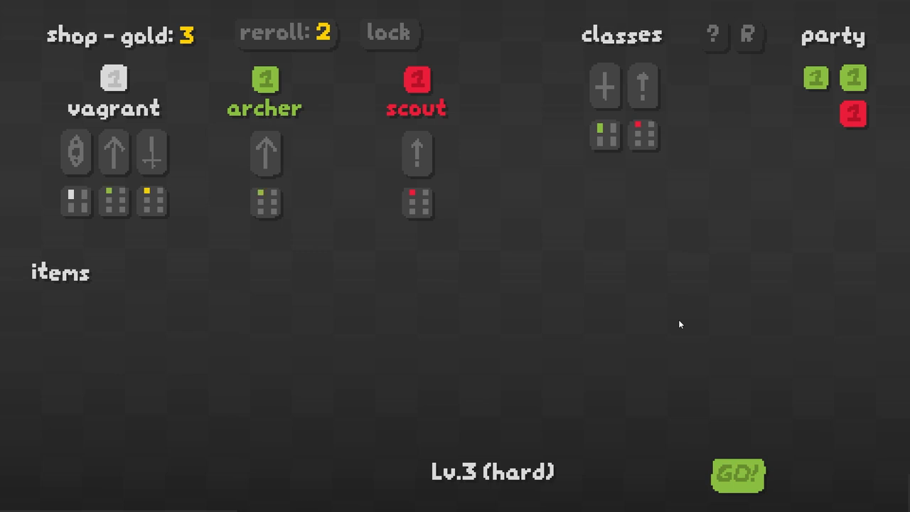
- Buy the scout and the archer from the Lv.3 shop
click(415, 93)
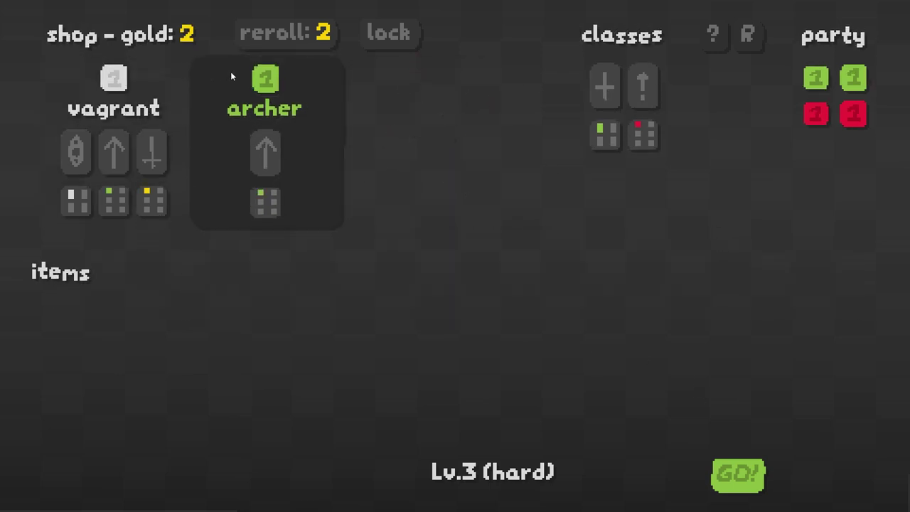
click(737, 488)
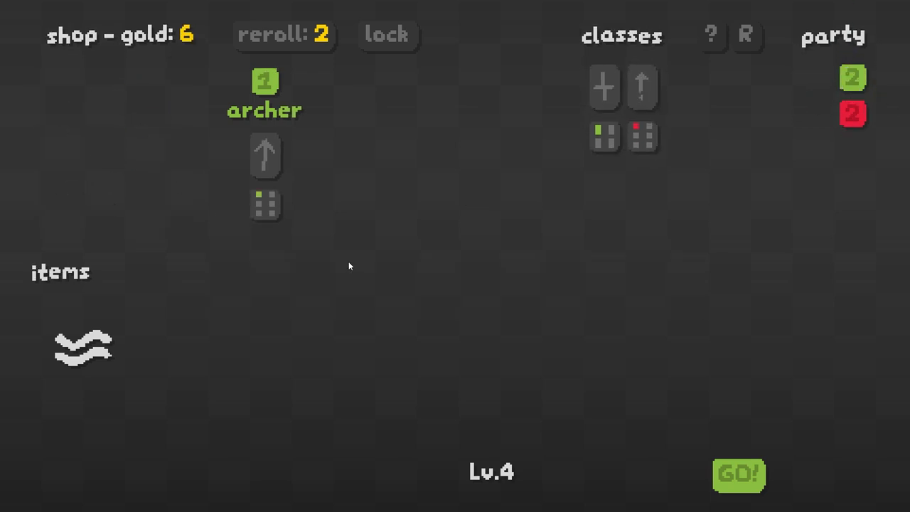
- Buy the archer and play out the Lv.4 round
click(266, 84)
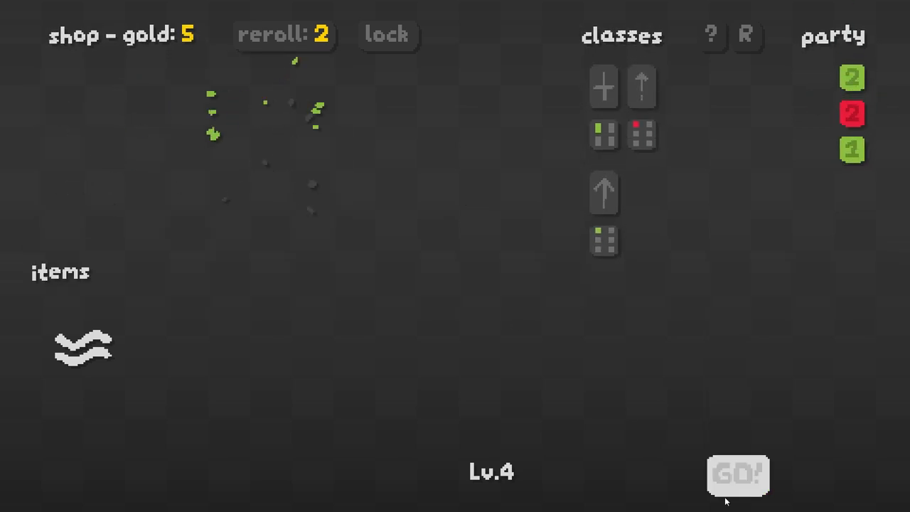
click(739, 473)
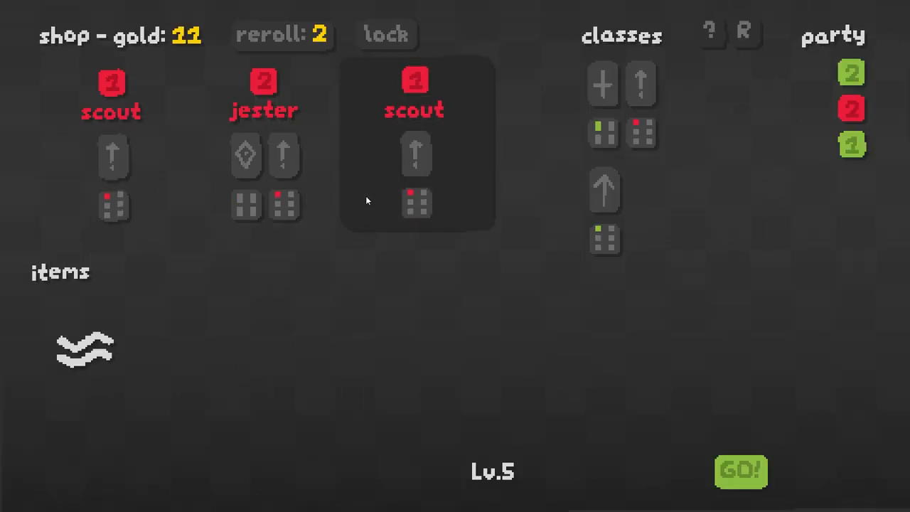
mouse_move(262, 92)
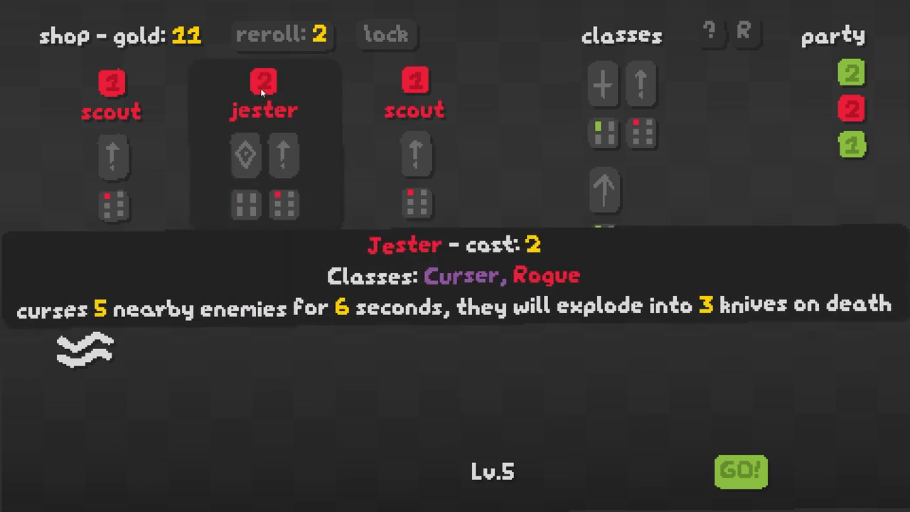
mouse_move(852, 146)
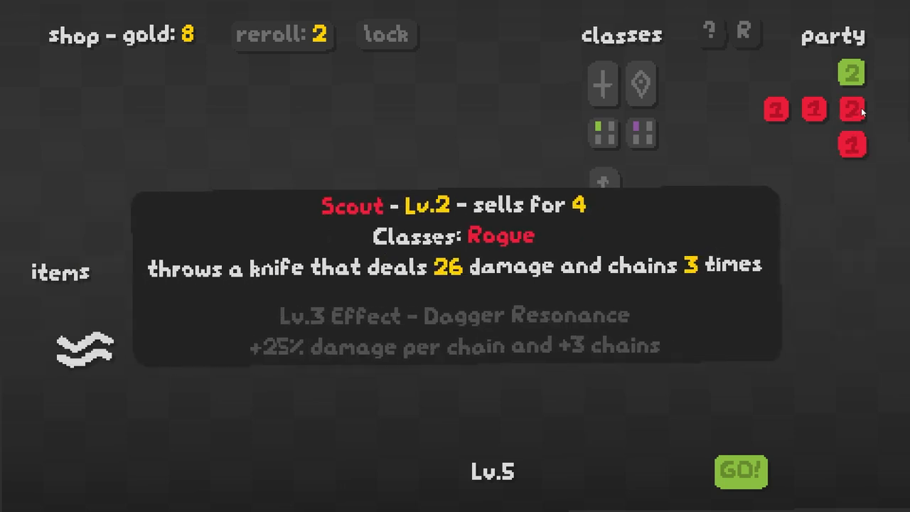
mouse_move(860, 103)
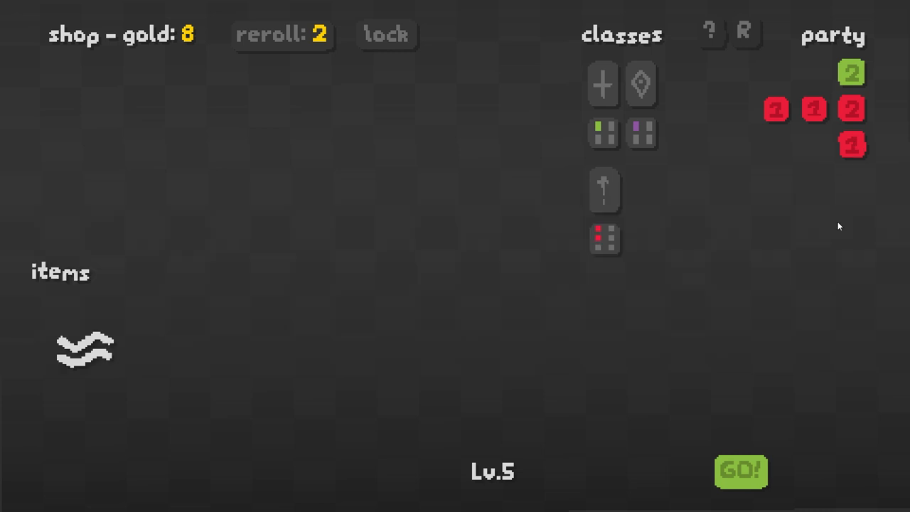
click(742, 471)
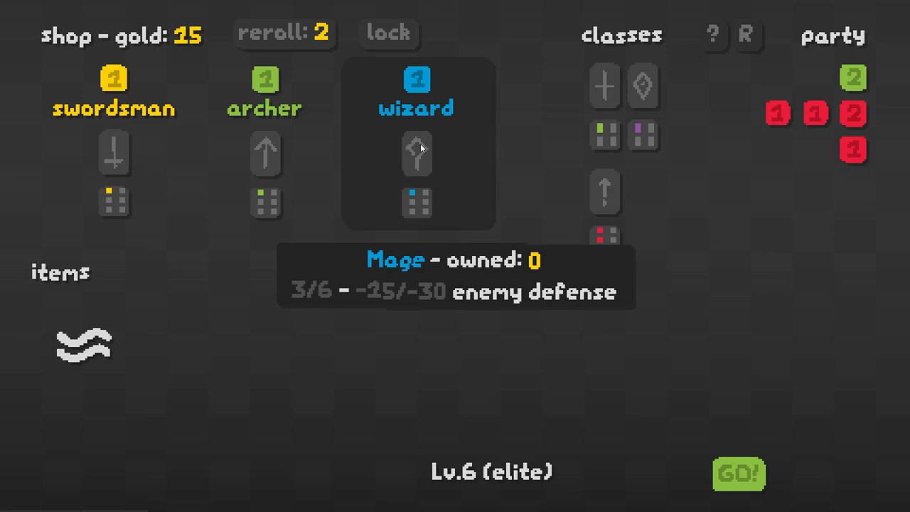
mouse_move(367, 290)
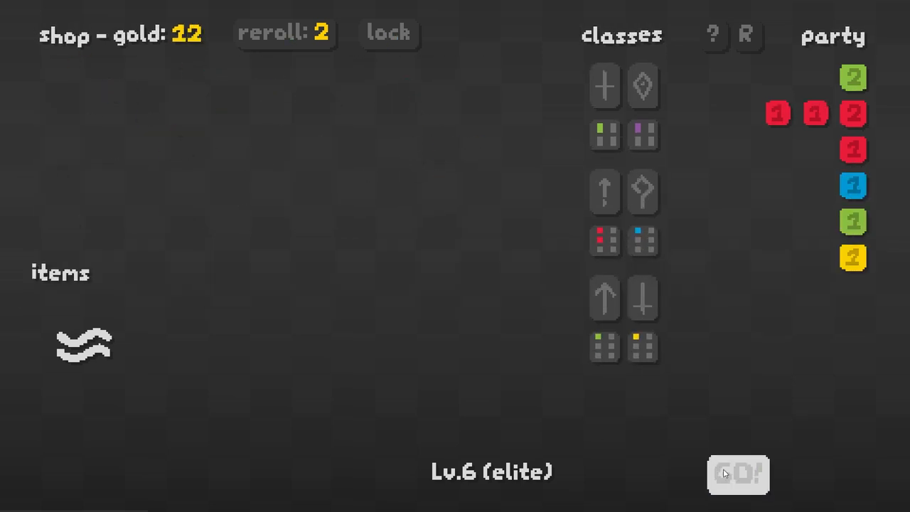
- Launch the Lv.6 elite round with the wizard, archer and swordsman party
click(739, 475)
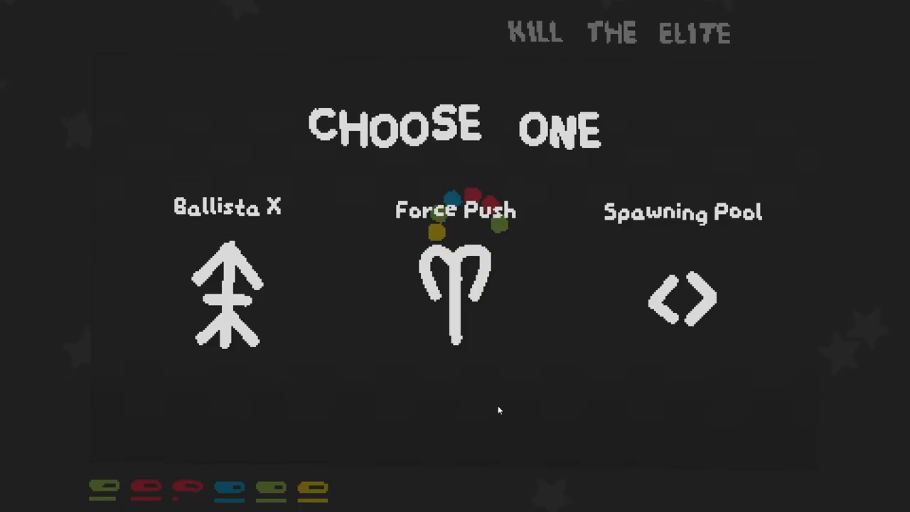
mouse_move(228, 291)
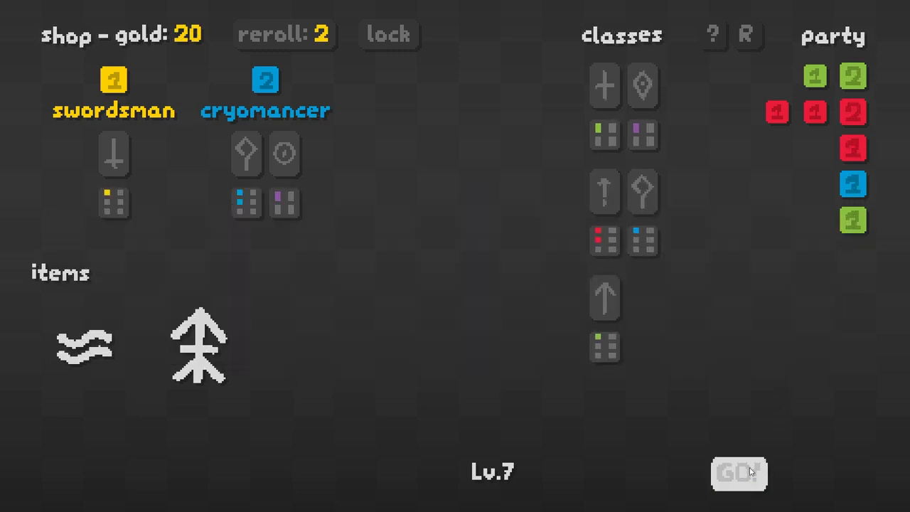
click(739, 473)
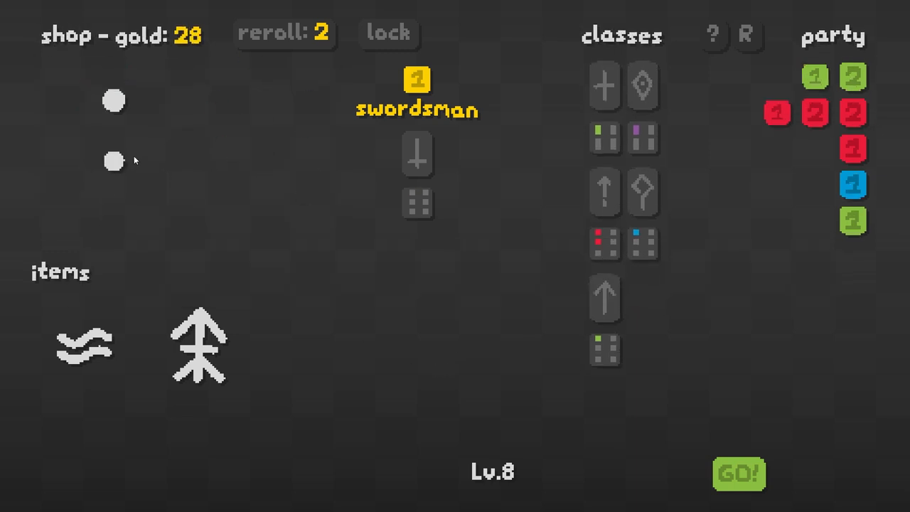
mouse_move(816, 118)
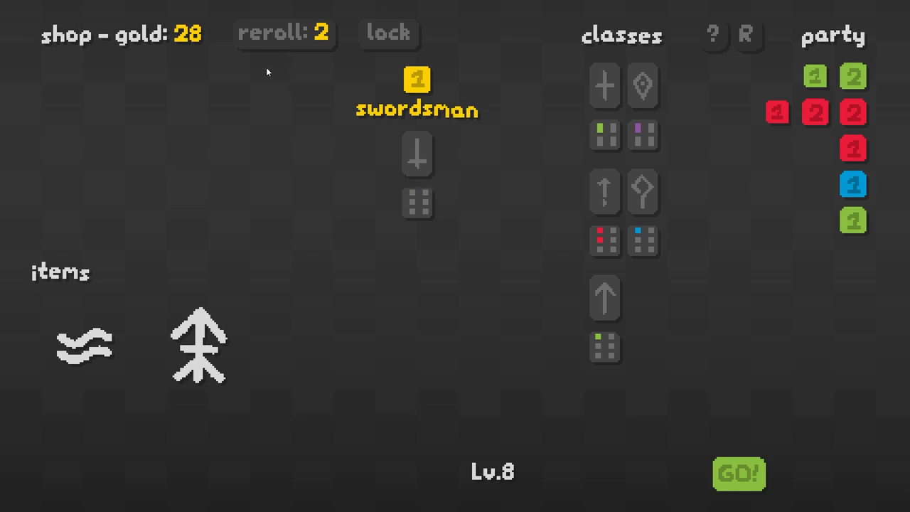
- Reroll the Lv.8 shop to offer a cannoneer, plague doctor and highlander
click(282, 33)
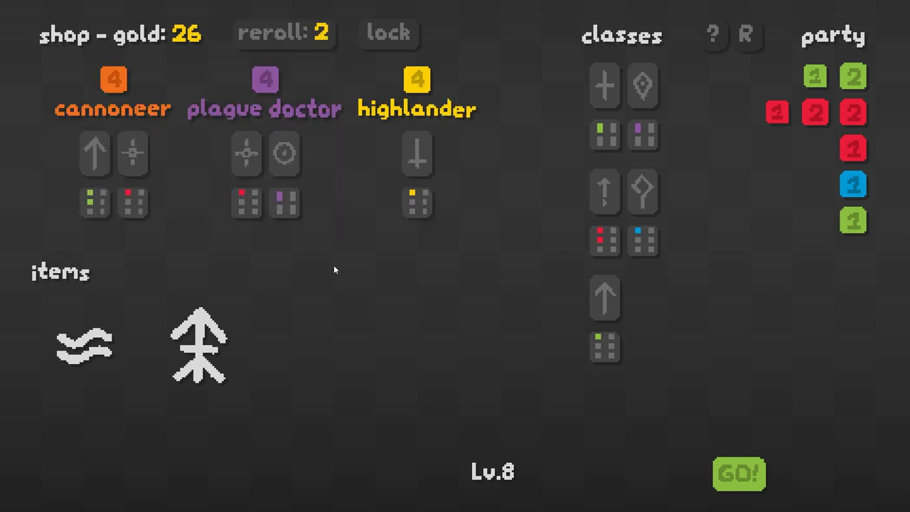
mouse_move(128, 93)
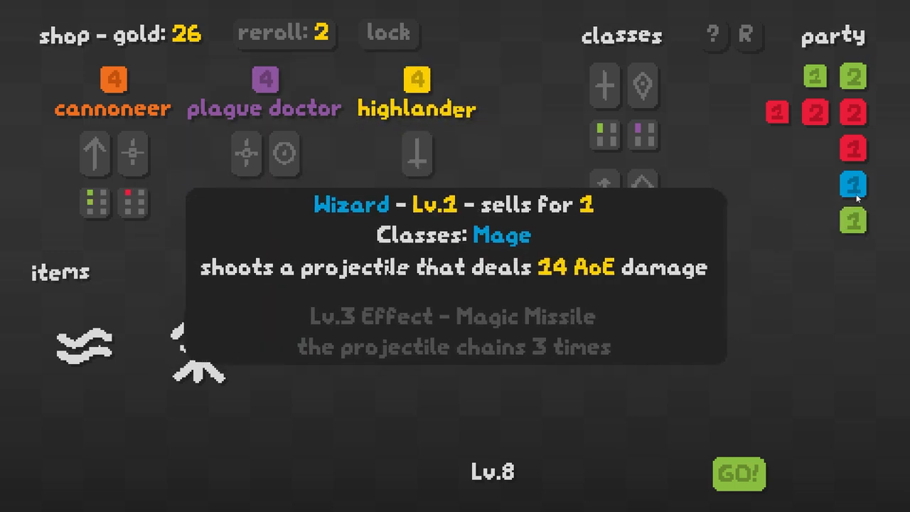
mouse_move(854, 149)
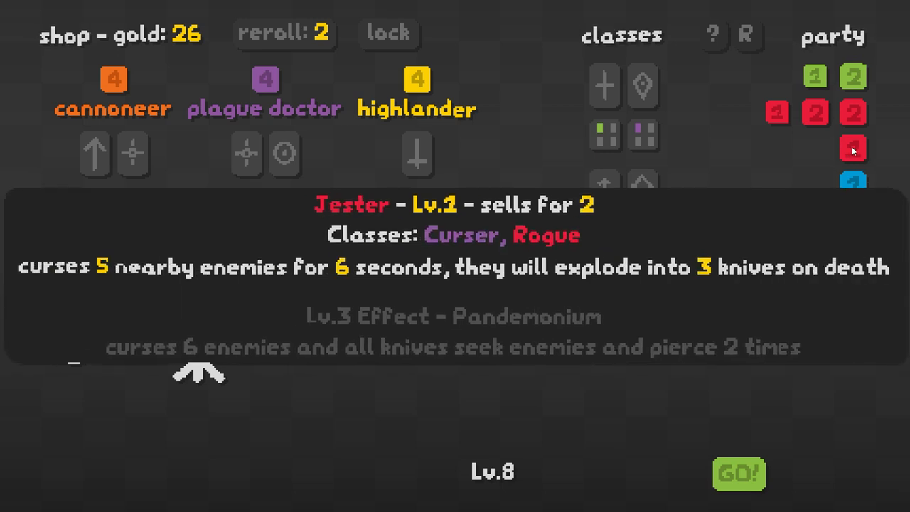
mouse_move(127, 94)
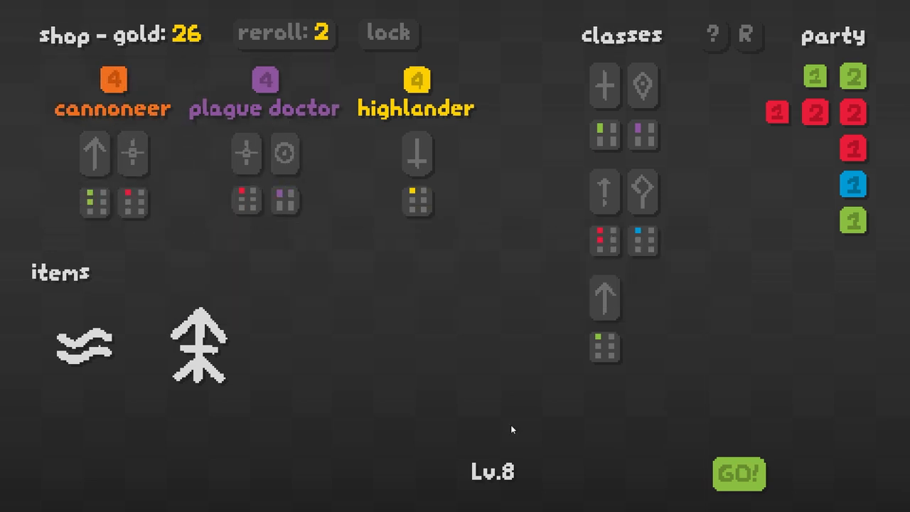
click(739, 471)
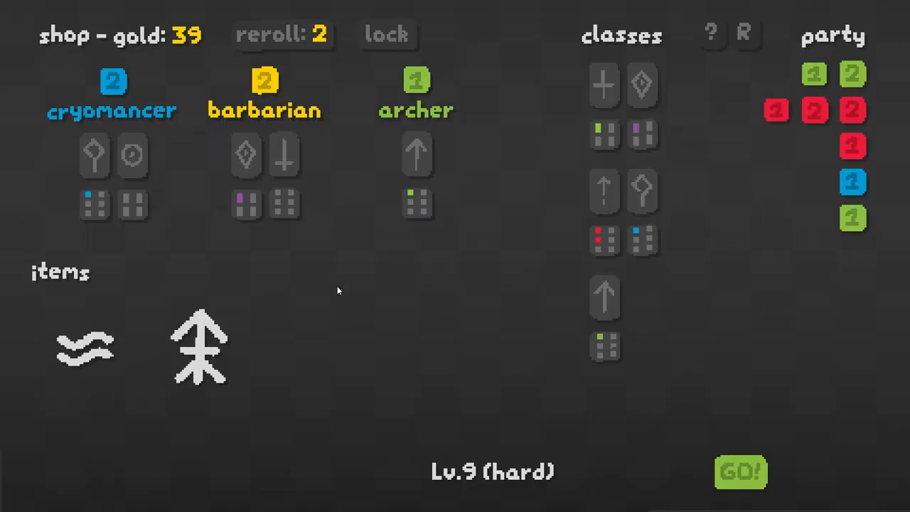
mouse_move(284, 205)
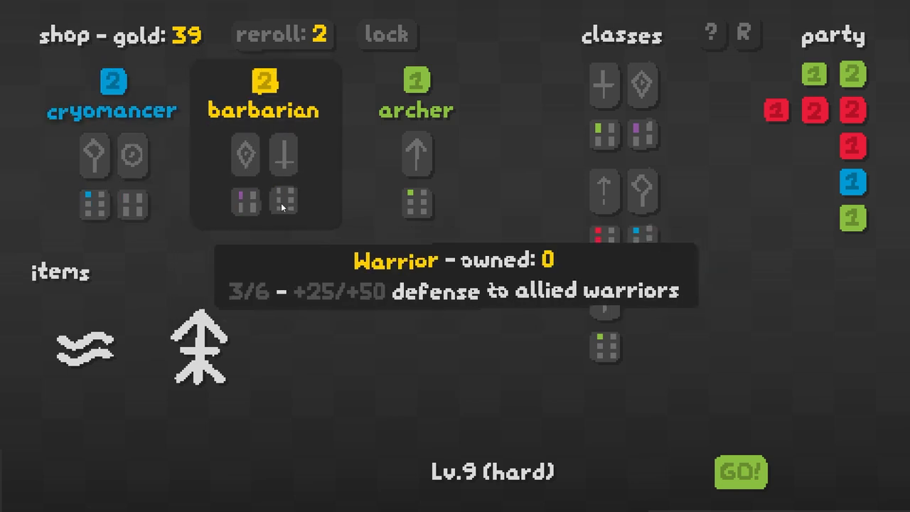
mouse_move(527, 220)
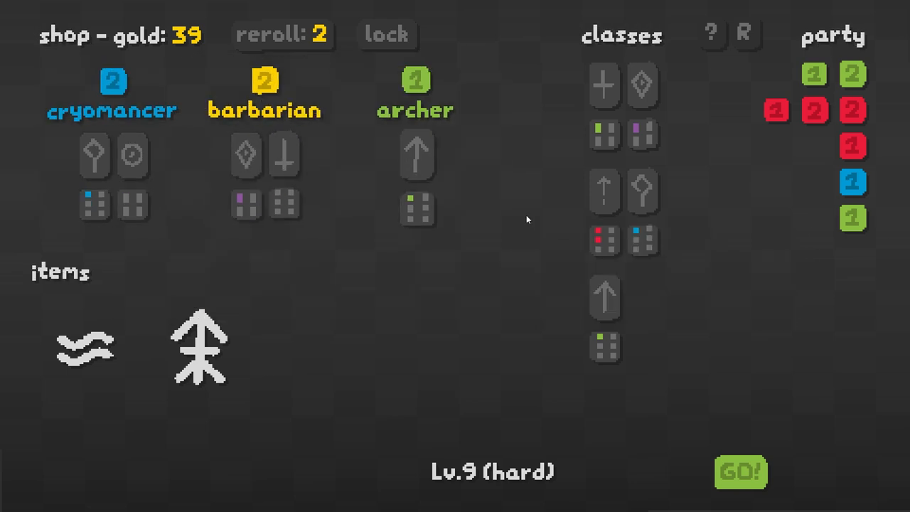
mouse_move(648, 87)
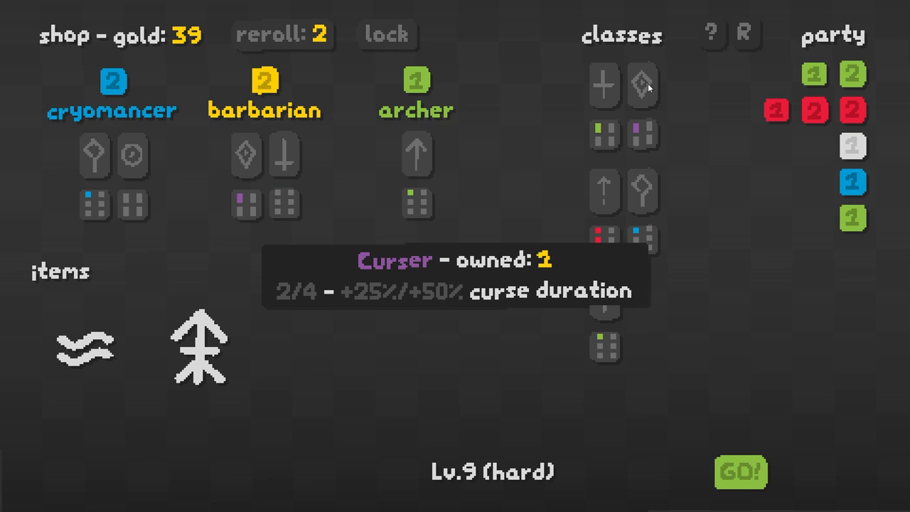
mouse_move(263, 88)
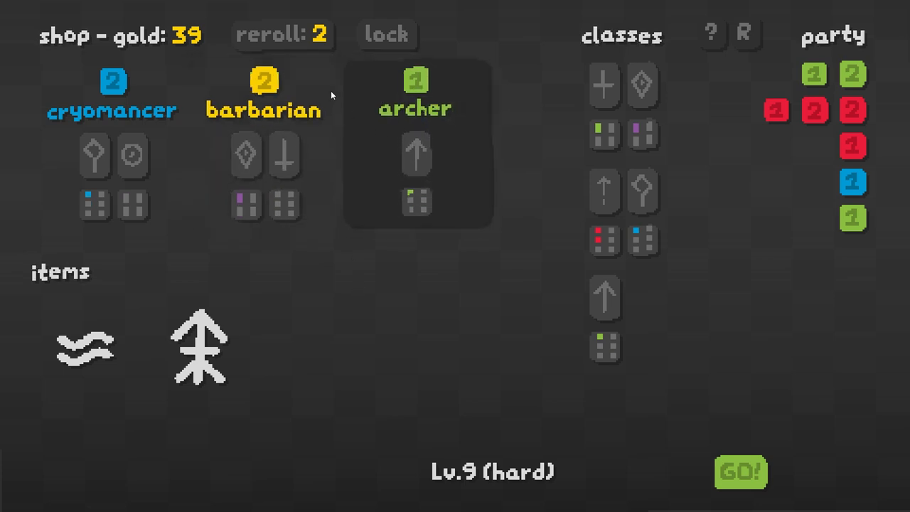
- Buy the archer, reroll for the Corruptor and buy it, then start level 9
click(284, 35)
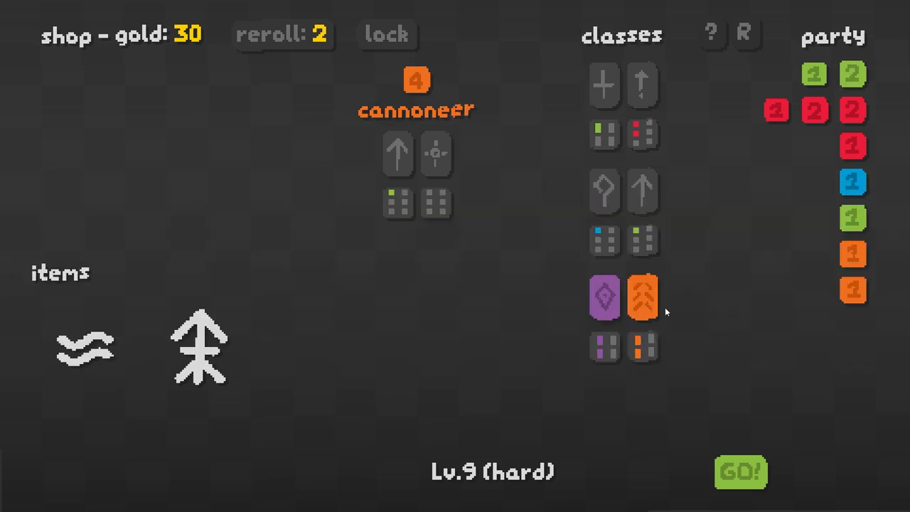
mouse_move(602, 296)
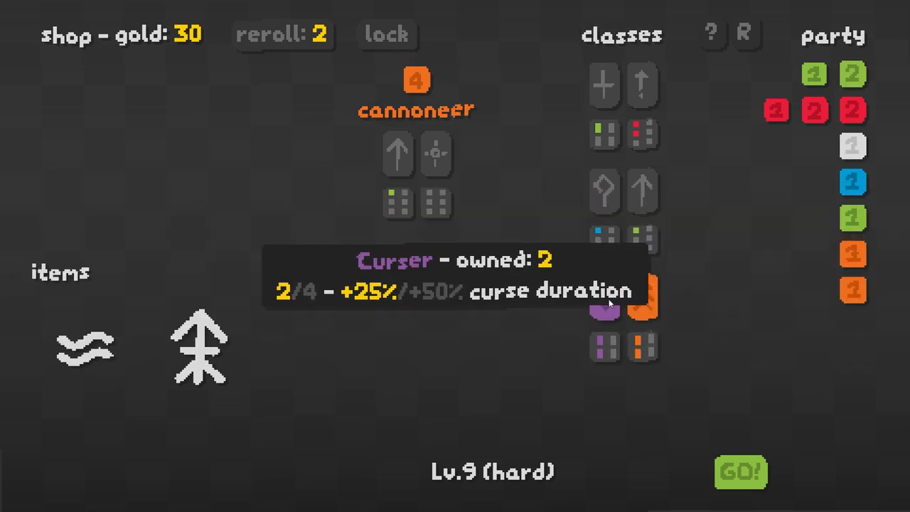
mouse_move(666, 316)
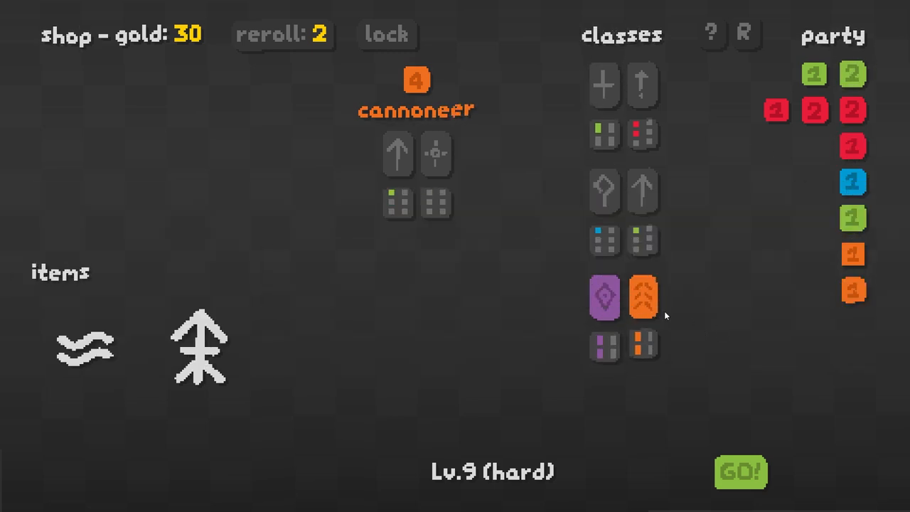
click(280, 35)
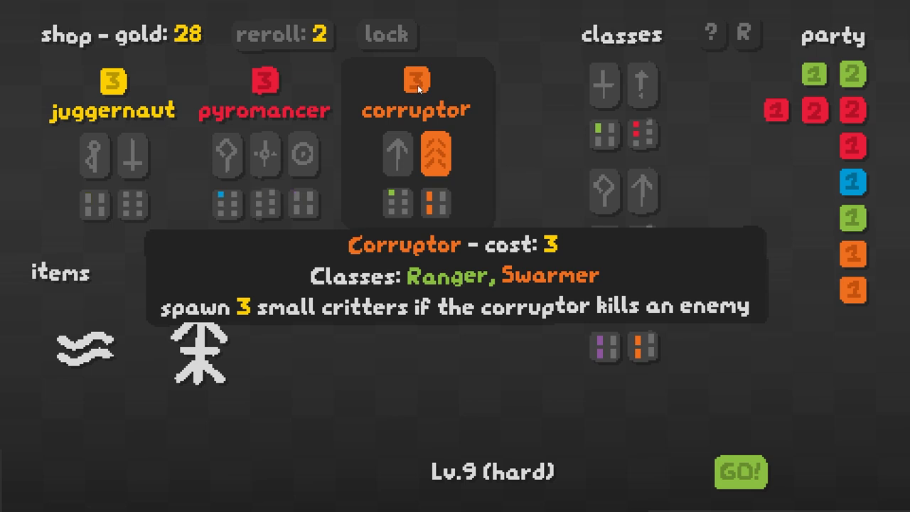
click(416, 85)
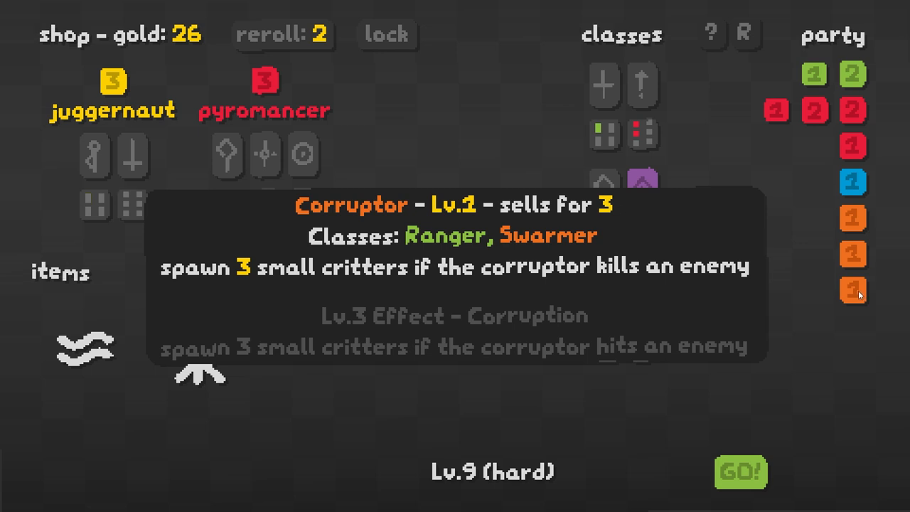
mouse_move(864, 262)
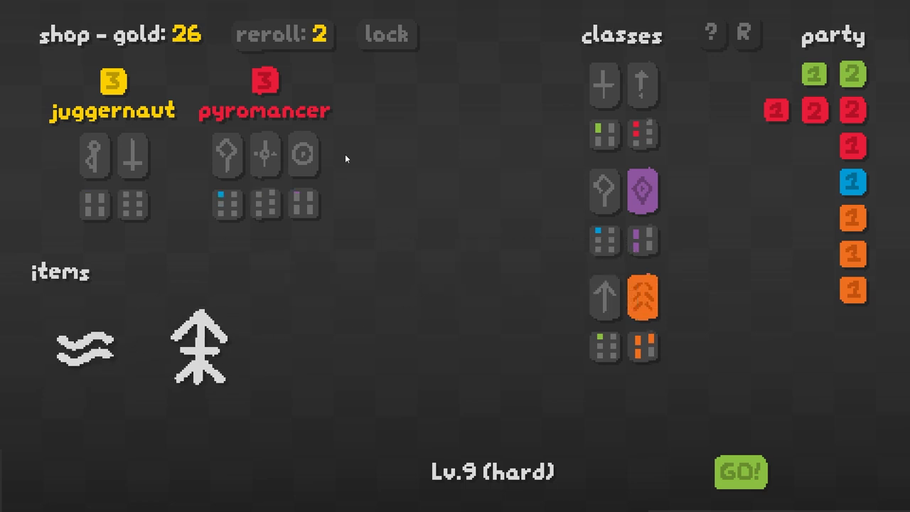
mouse_move(499, 343)
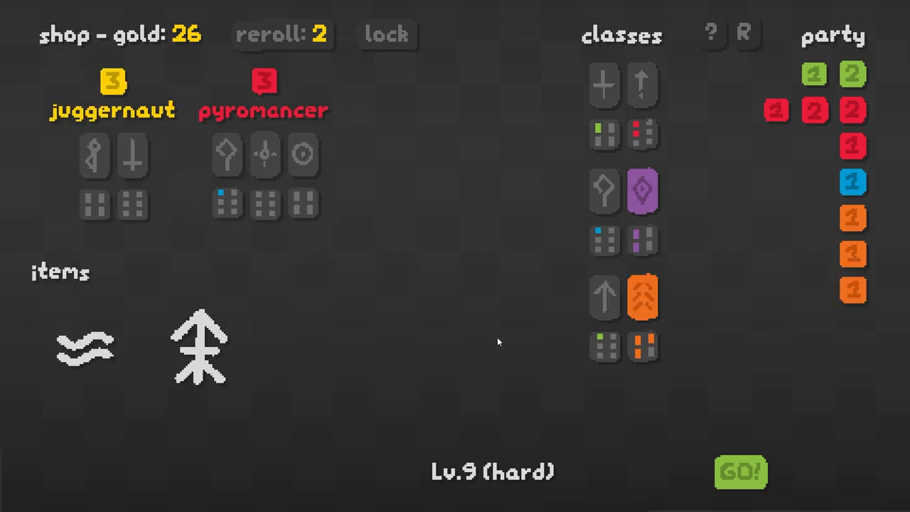
click(741, 470)
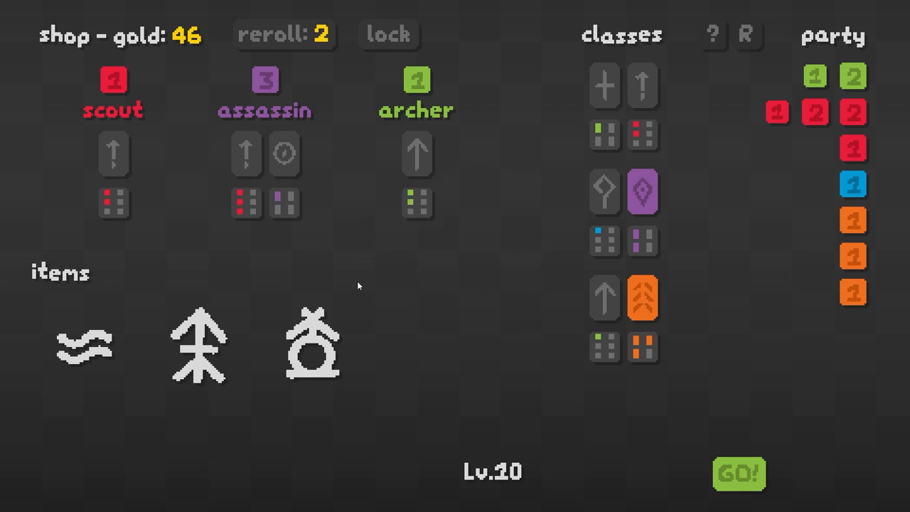
- Buy the scout, then reroll the shop to priest, plague doctor and fairy
click(115, 80)
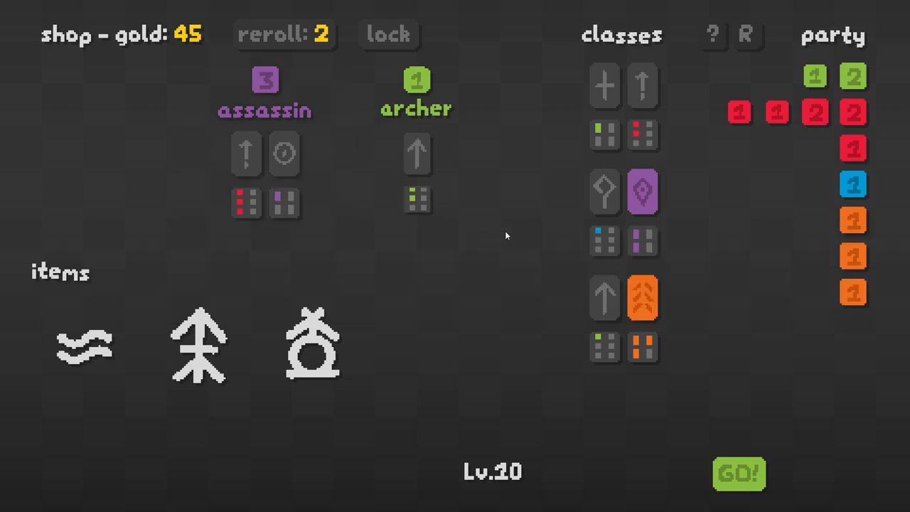
mouse_move(852, 190)
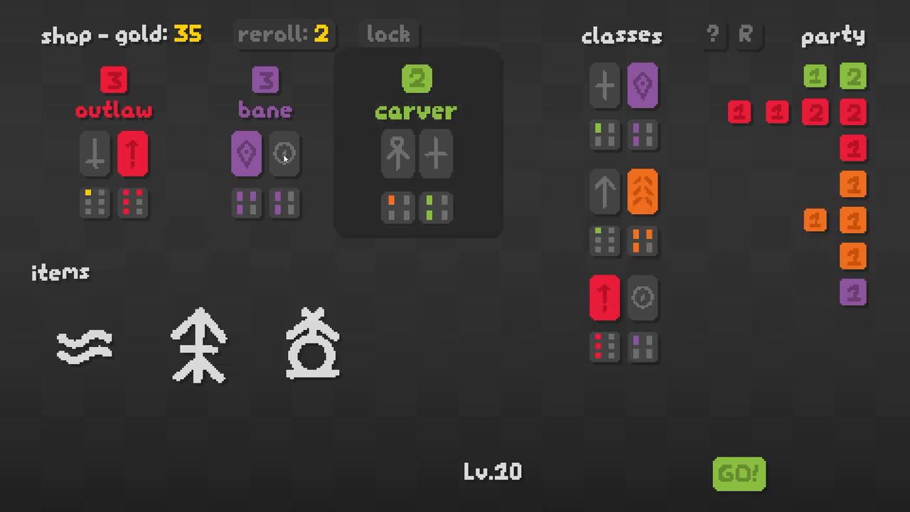
mouse_move(672, 198)
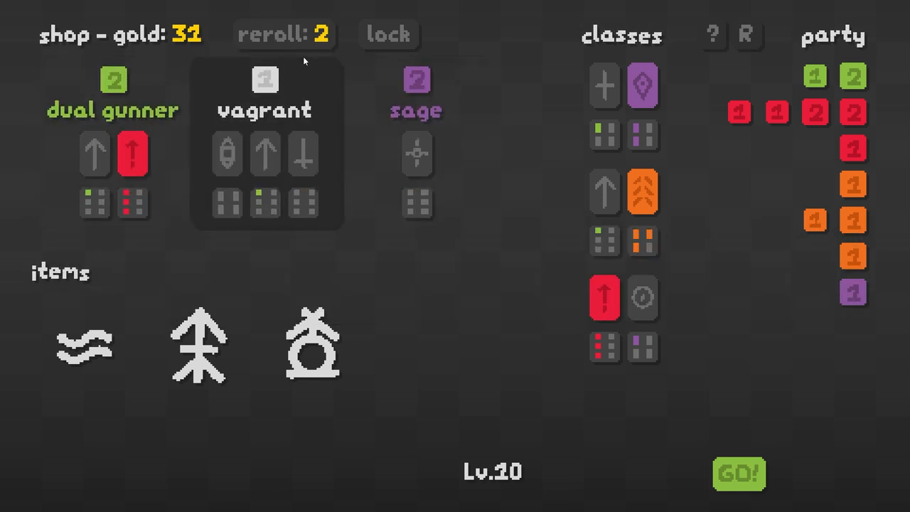
click(295, 35)
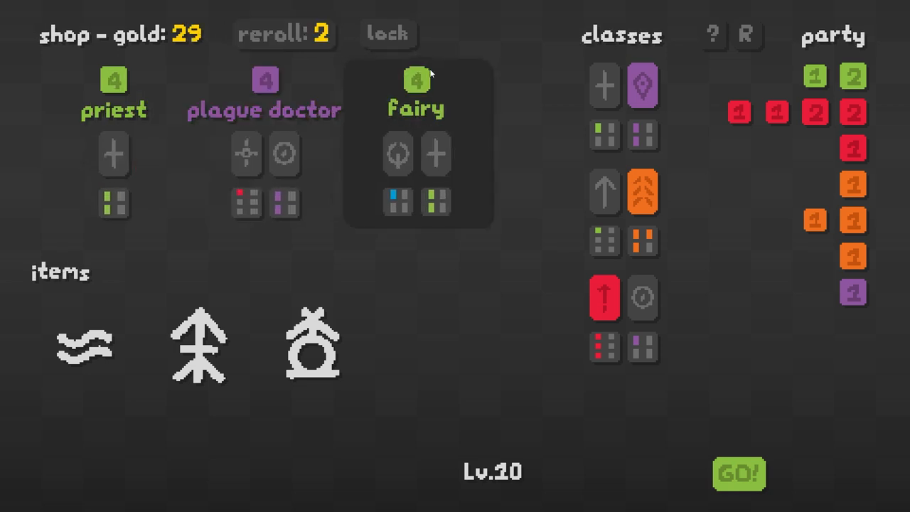
mouse_move(419, 84)
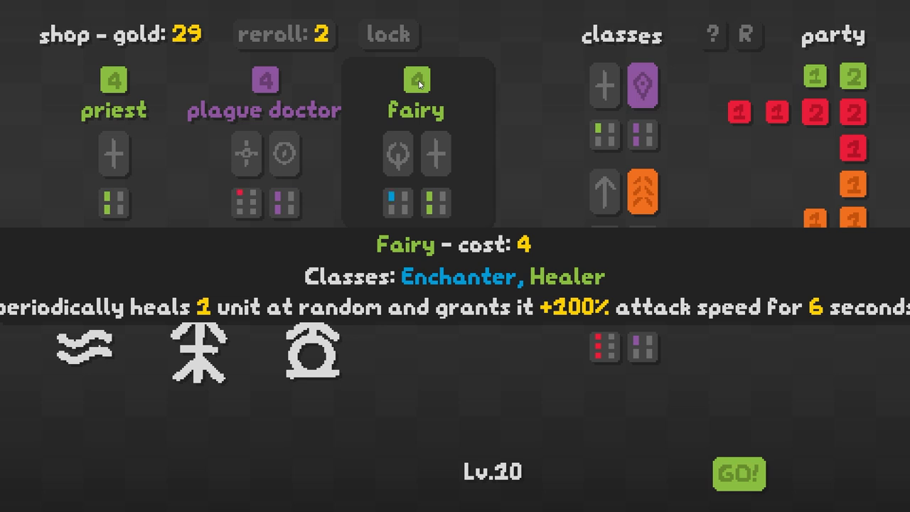
mouse_move(125, 85)
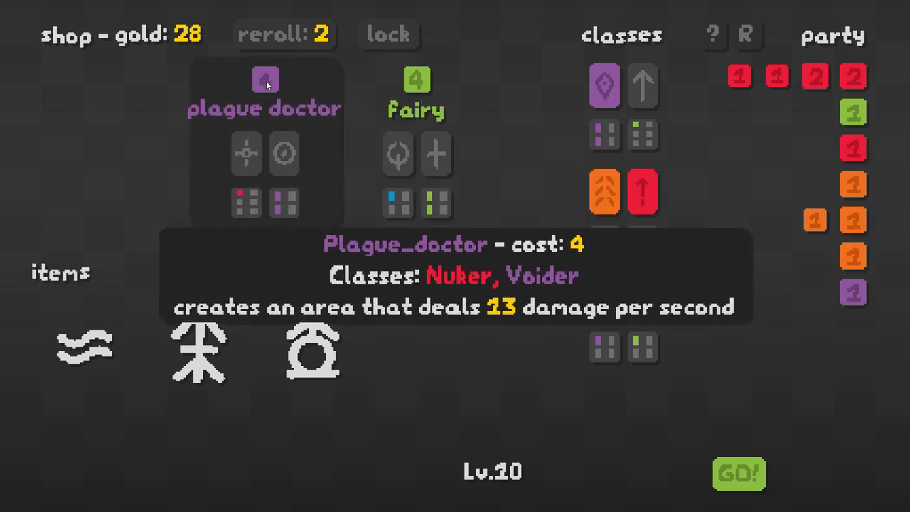
mouse_move(746, 476)
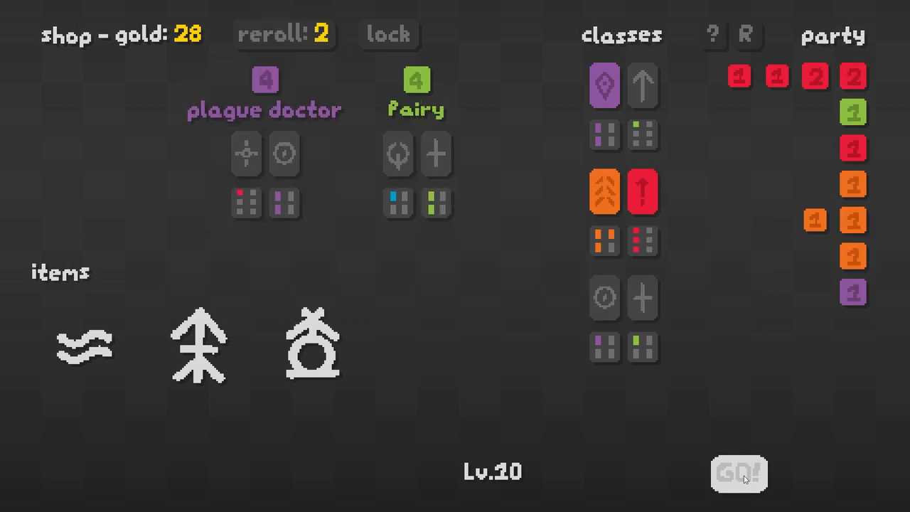
- Start the level 10 fight with the four-red, one-green party
click(741, 473)
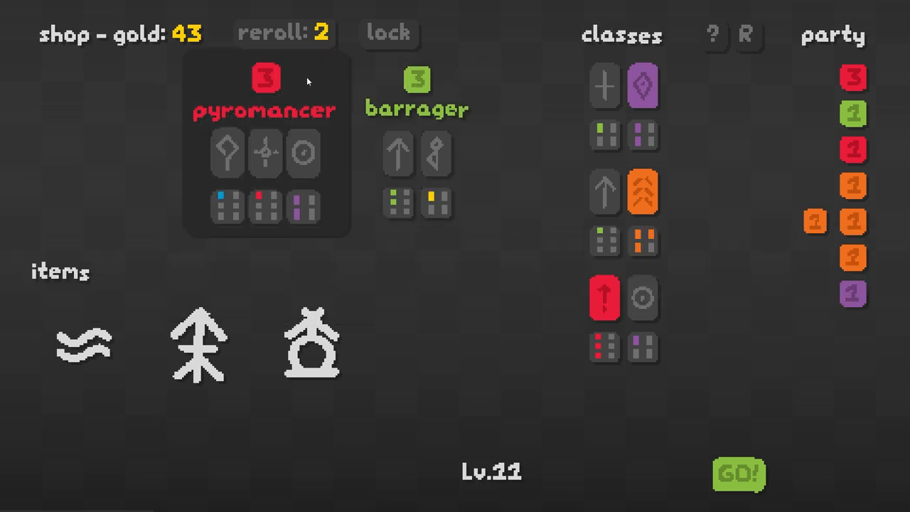
- Reroll the Lv.11 shop repeatedly, then start the level 11 fight with 24 gold
click(285, 33)
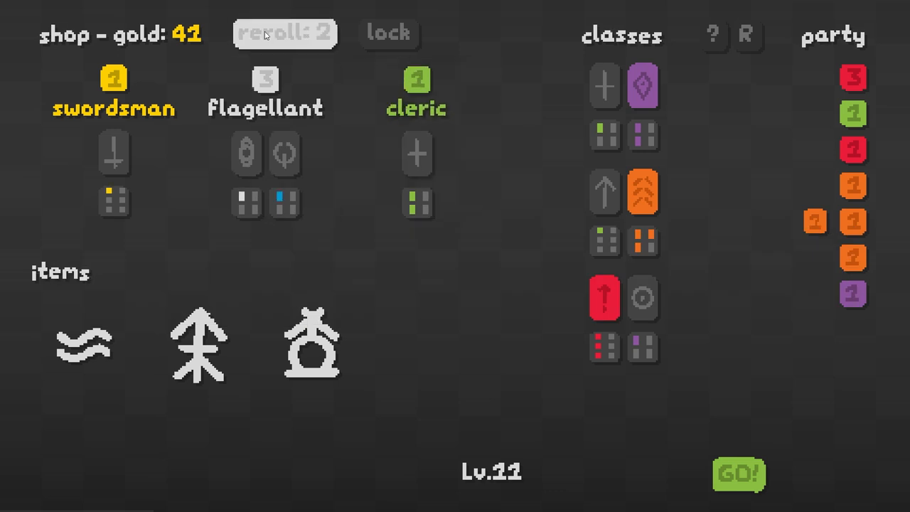
click(283, 34)
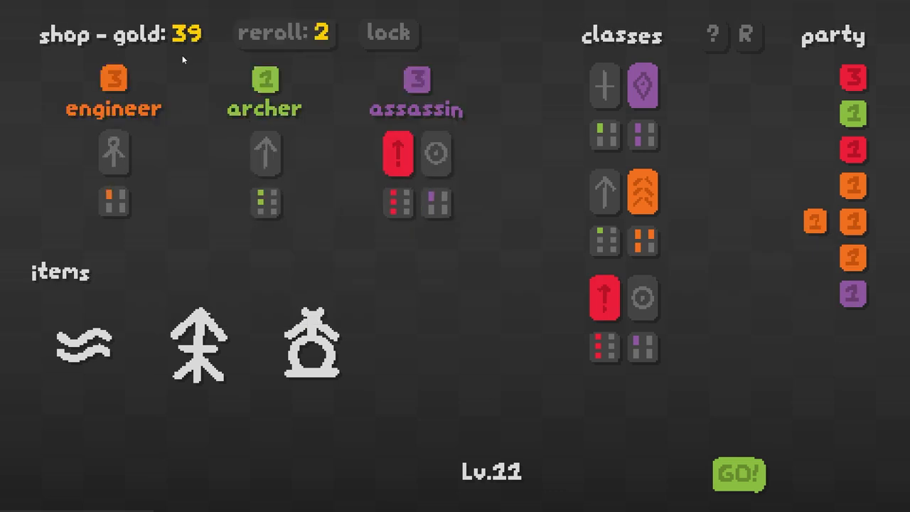
mouse_move(402, 85)
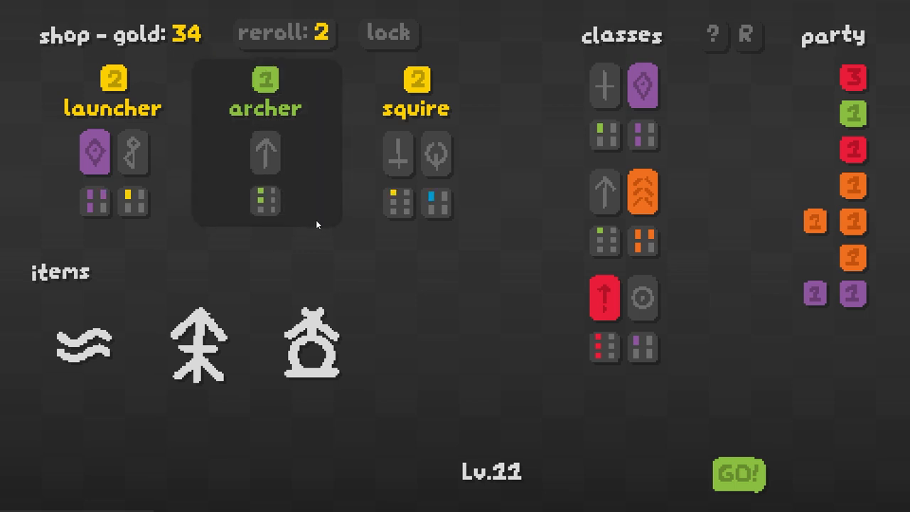
click(284, 36)
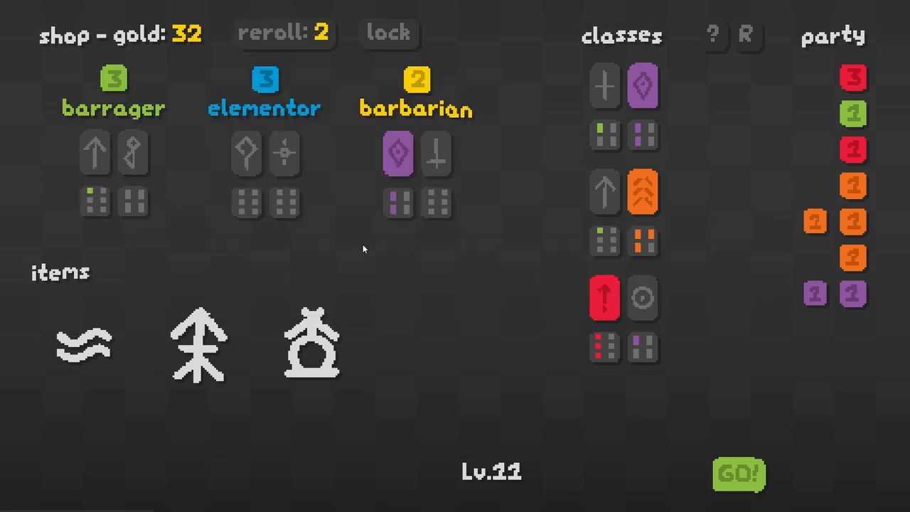
mouse_move(137, 86)
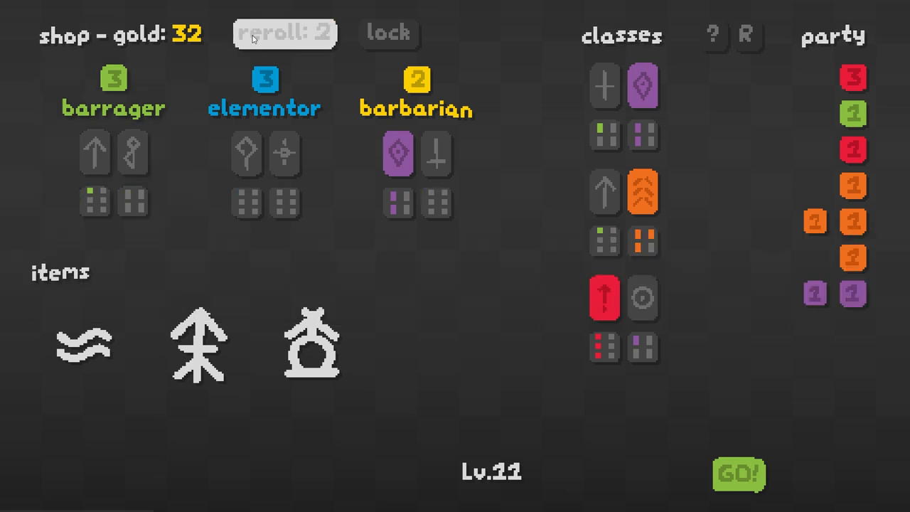
click(280, 34)
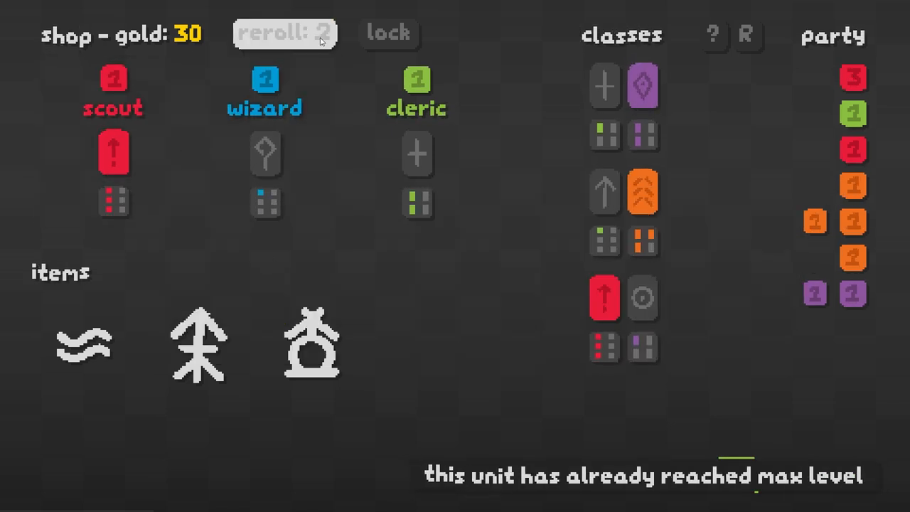
click(286, 34)
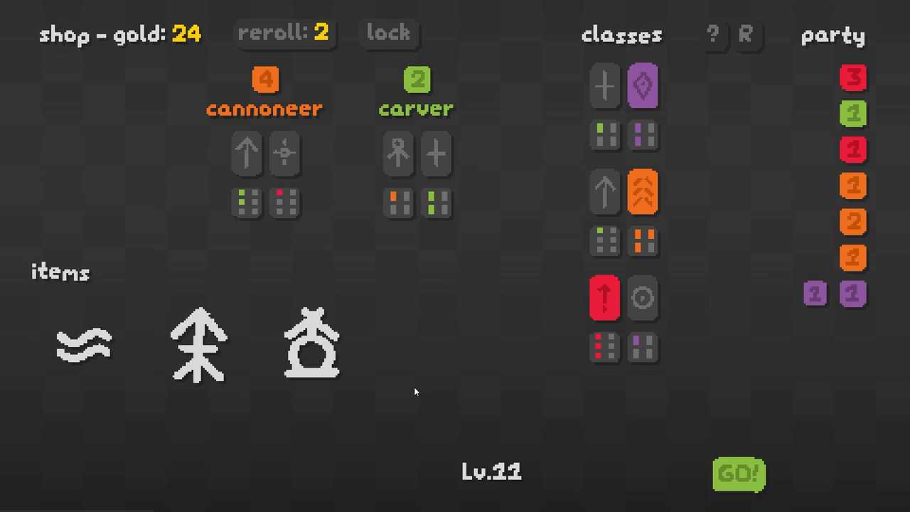
click(739, 471)
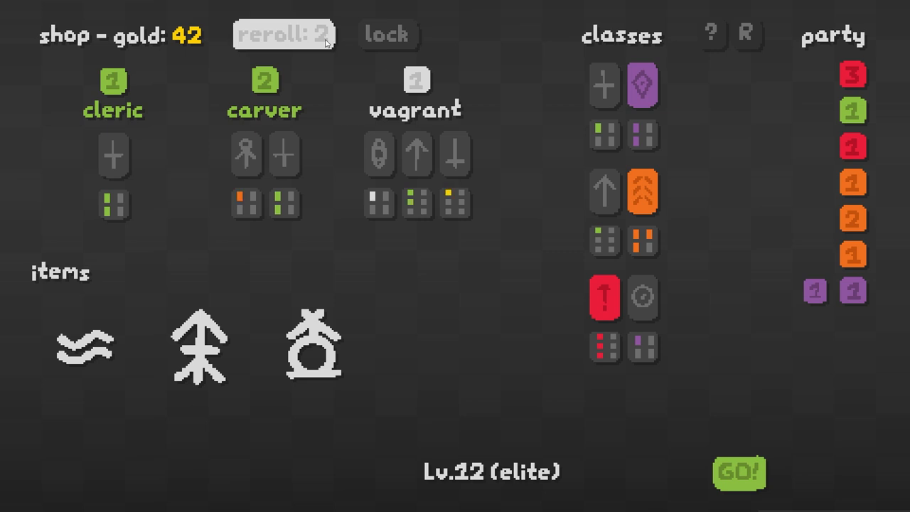
- Reroll the Lv.12 shop, buy a host unit and the priest, then start the elite level
click(282, 34)
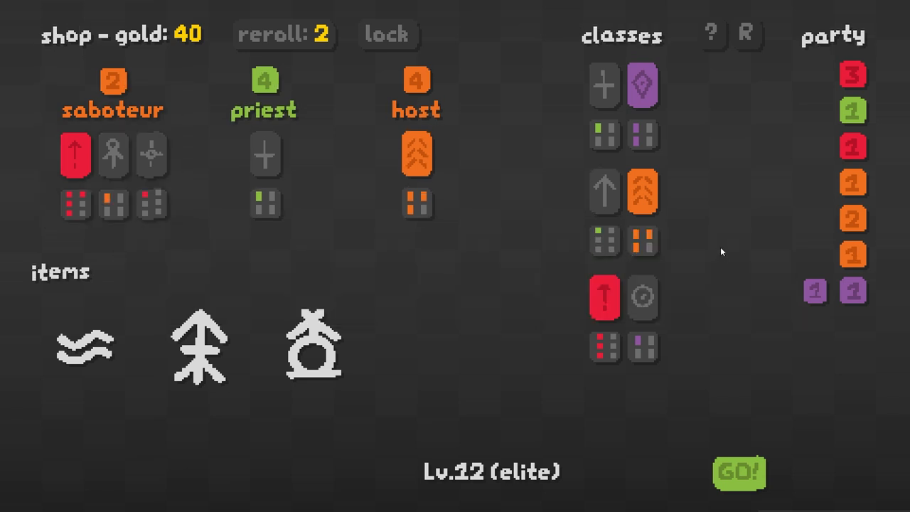
mouse_move(451, 317)
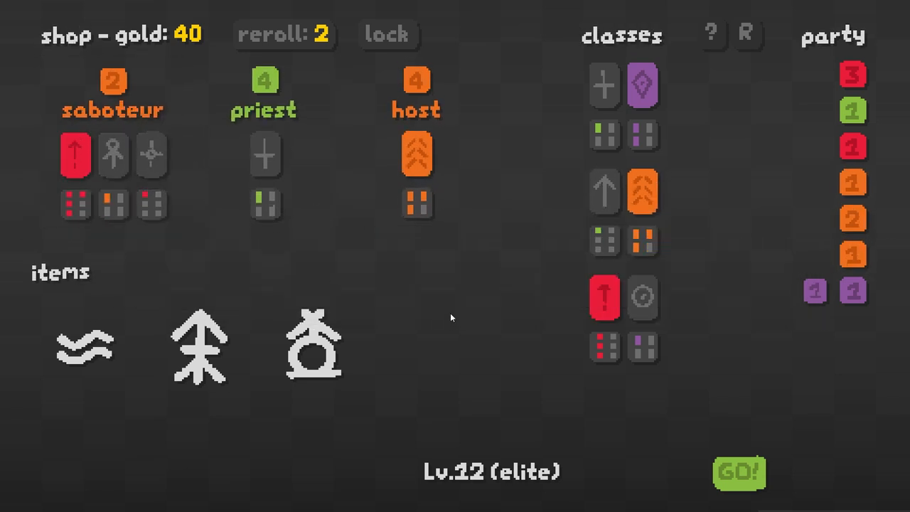
mouse_move(431, 153)
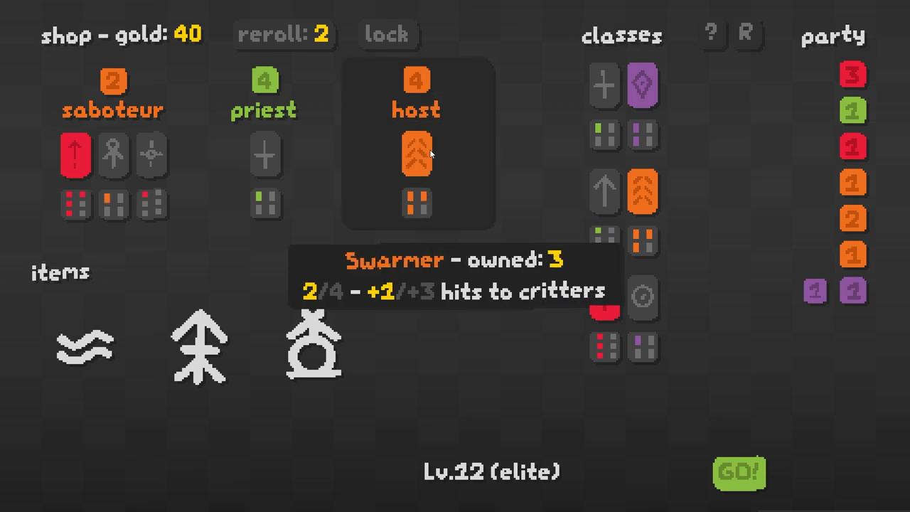
mouse_move(429, 187)
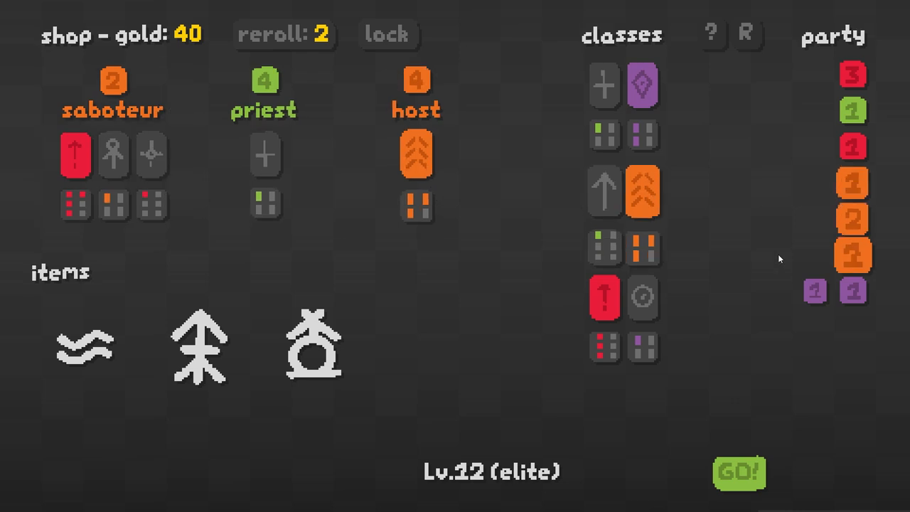
mouse_move(851, 73)
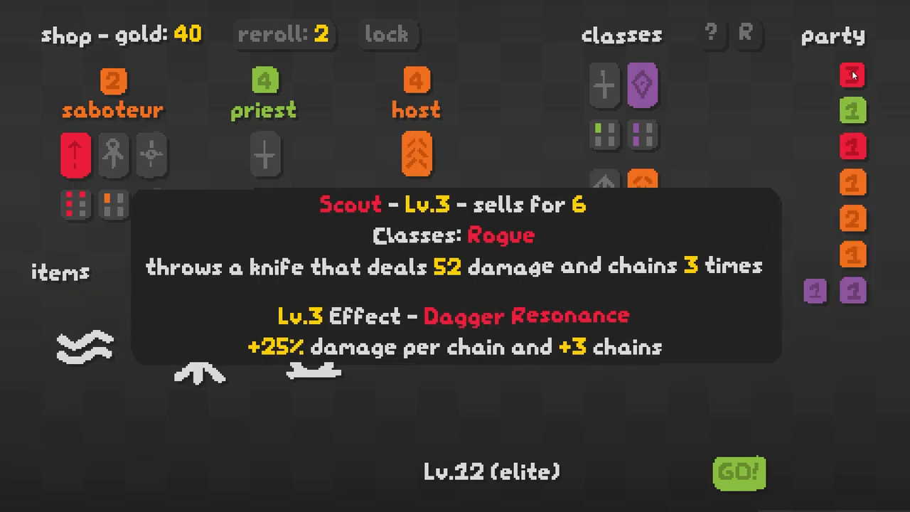
mouse_move(852, 150)
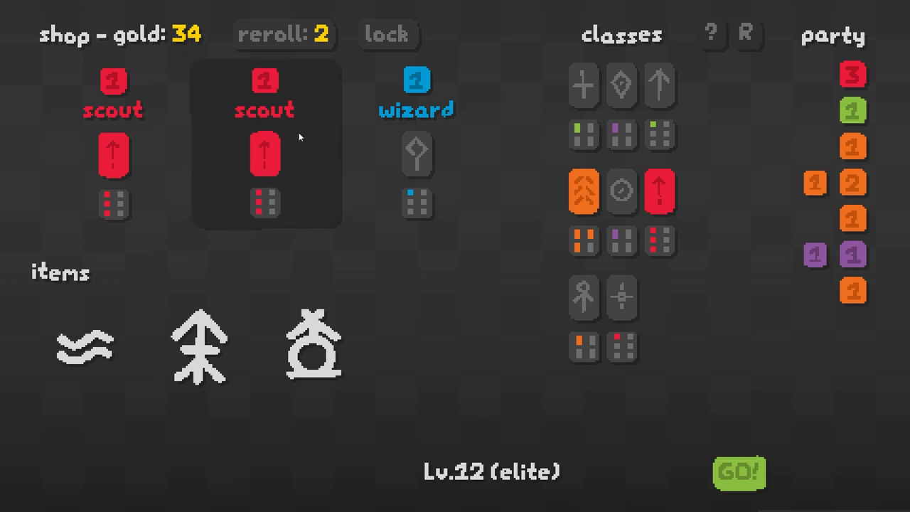
click(265, 143)
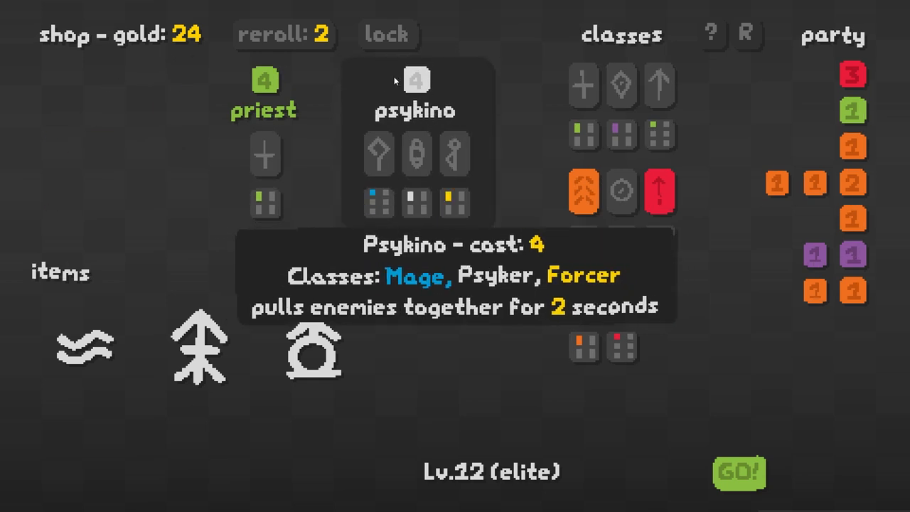
mouse_move(643, 436)
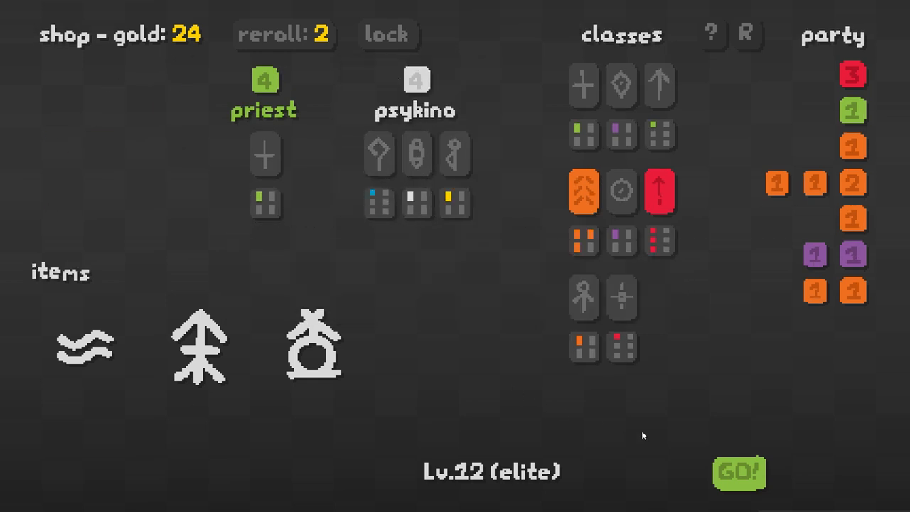
click(266, 84)
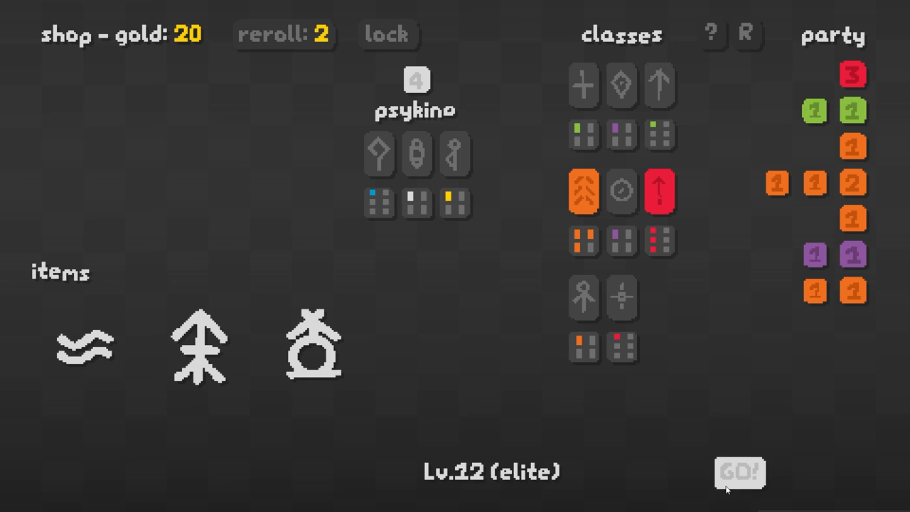
click(741, 471)
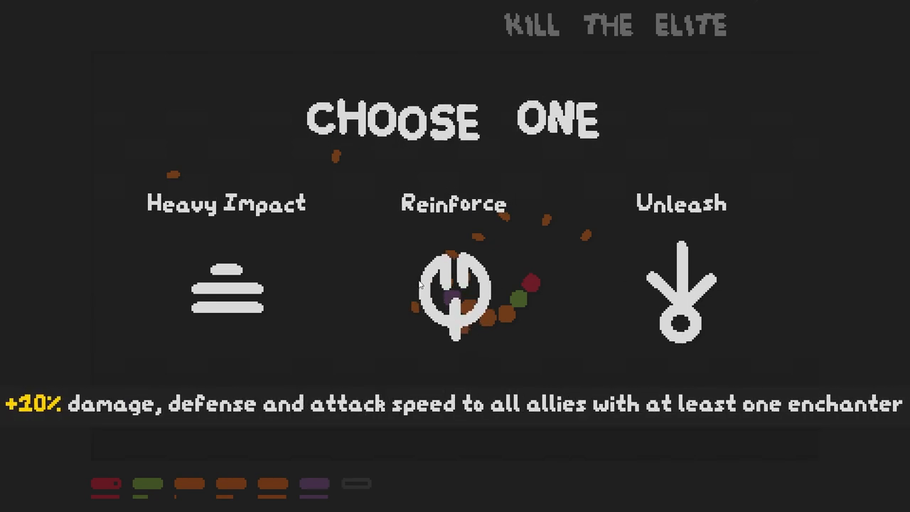
mouse_move(665, 299)
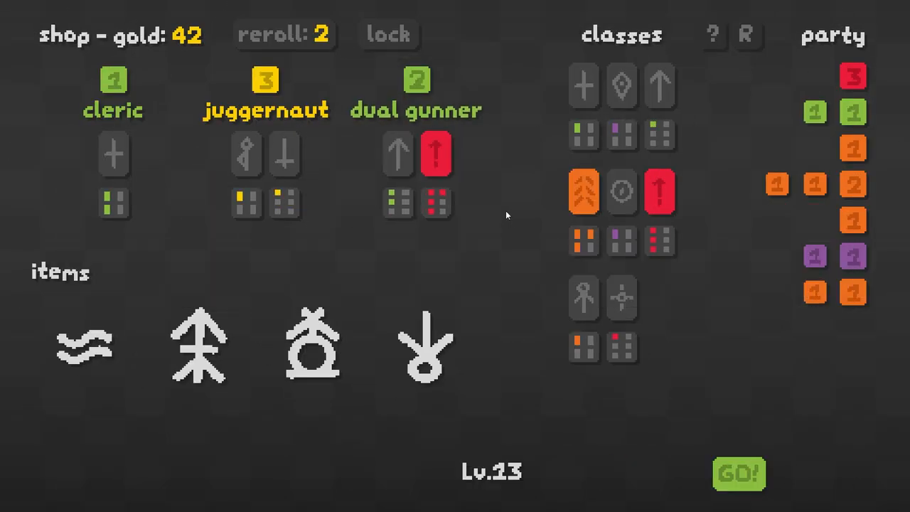
- After taking Unleash, reroll the Lv.13 shop to swordsman, outlaw and vagrant with 40 gold
click(283, 34)
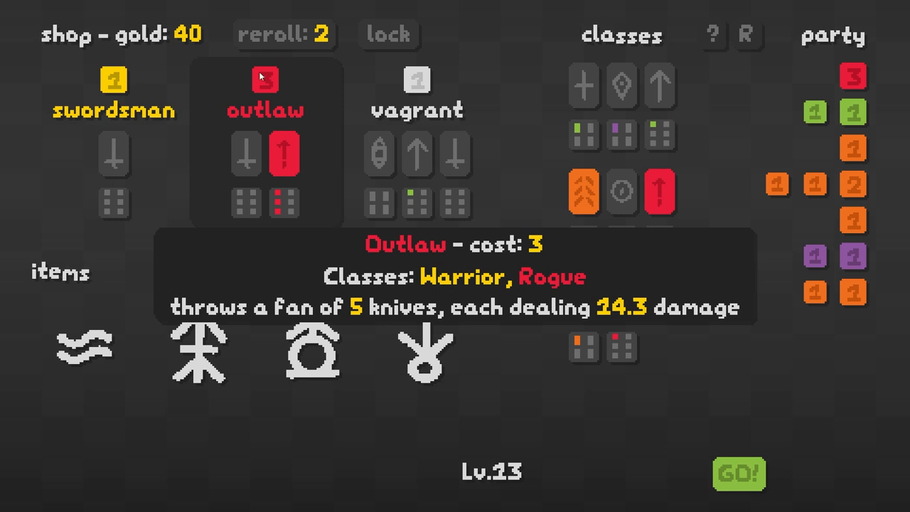
- Buy the outlaw to level a purple unit, then reroll twice for scout, wizard, vagrant
click(283, 37)
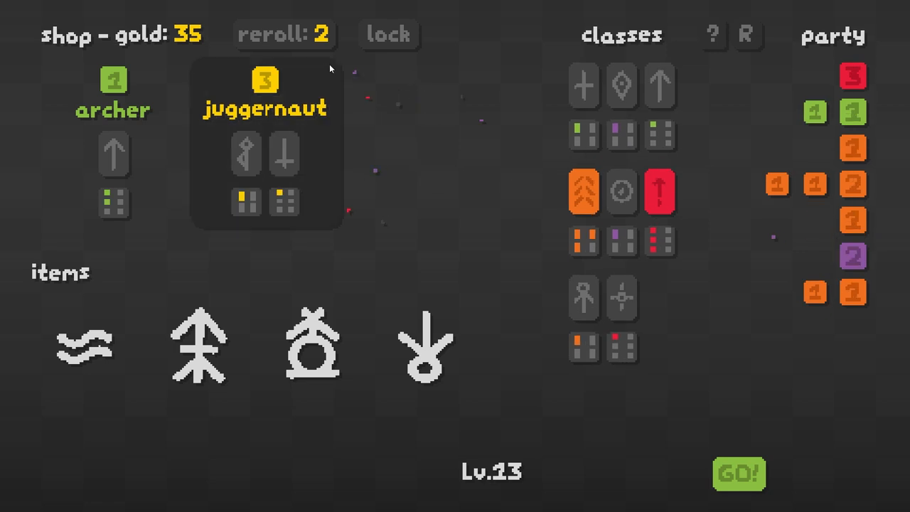
click(283, 34)
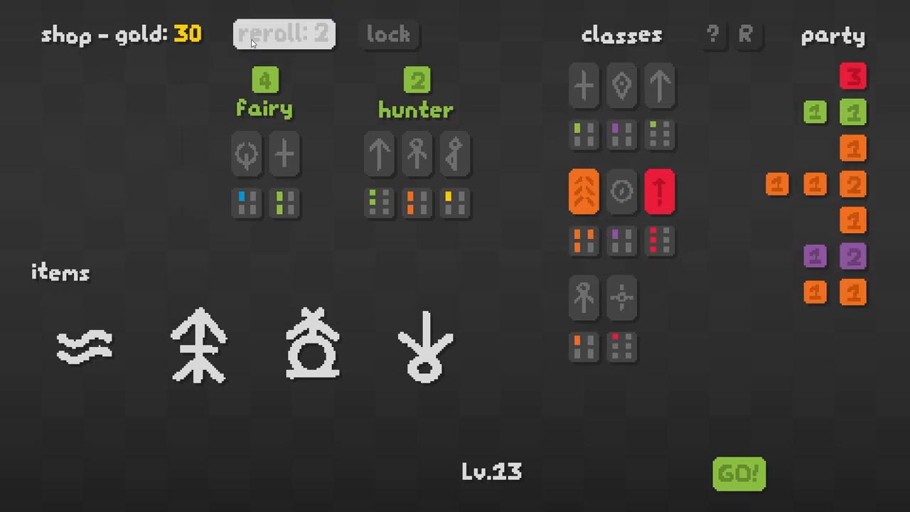
click(279, 34)
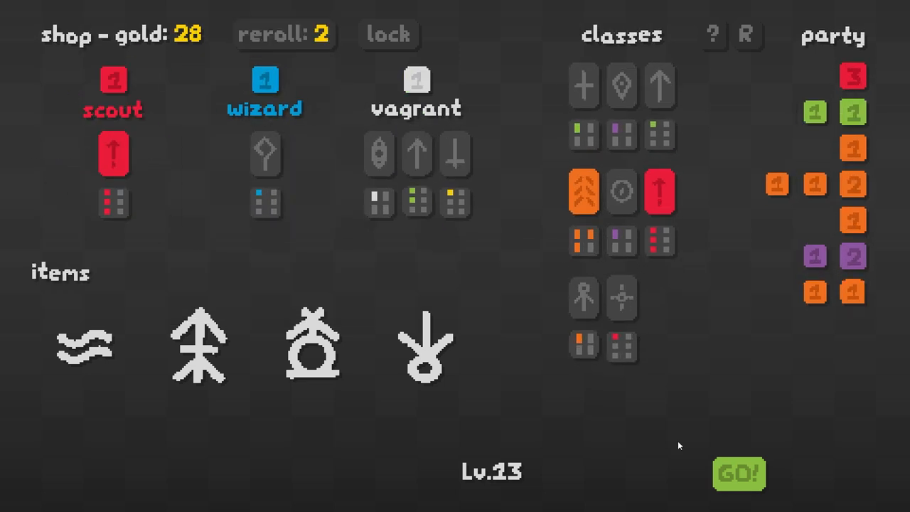
- Start the Lv.13 round and fight through to wave 3 of 6
click(740, 472)
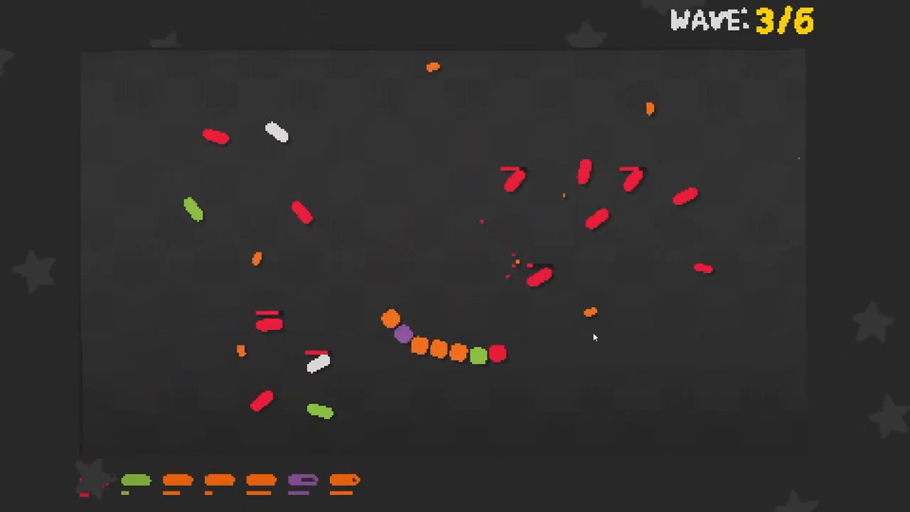
mouse_move(593, 338)
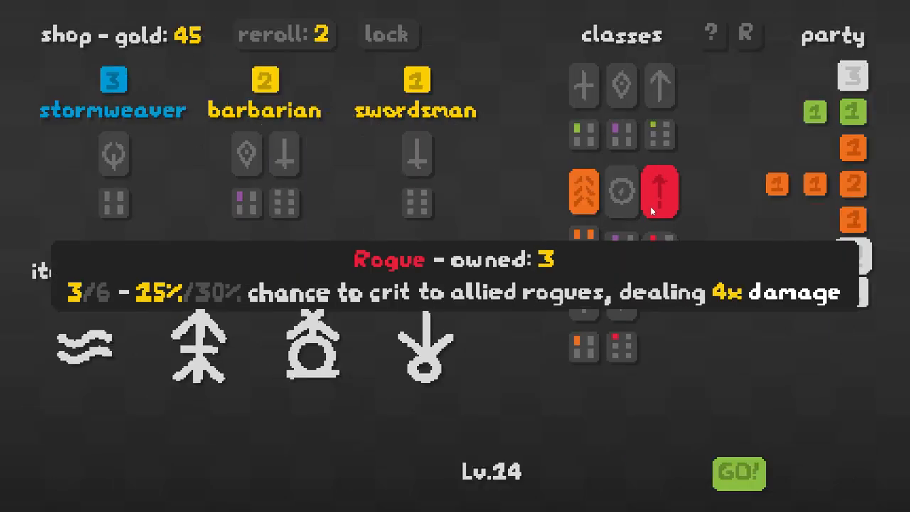
mouse_move(116, 90)
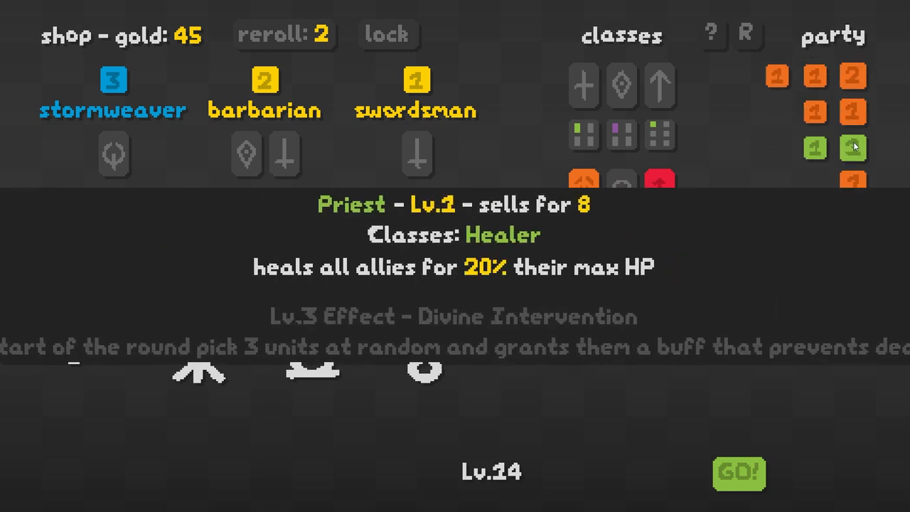
mouse_move(855, 178)
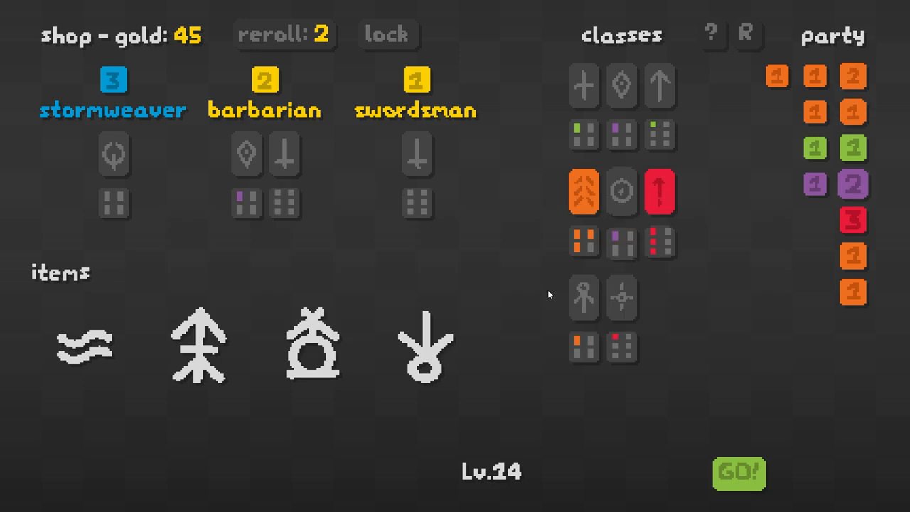
- Reroll the Lv.14 shop, sell the Lv.2 saboteur, and add beastmaster, assassin and priest
click(279, 35)
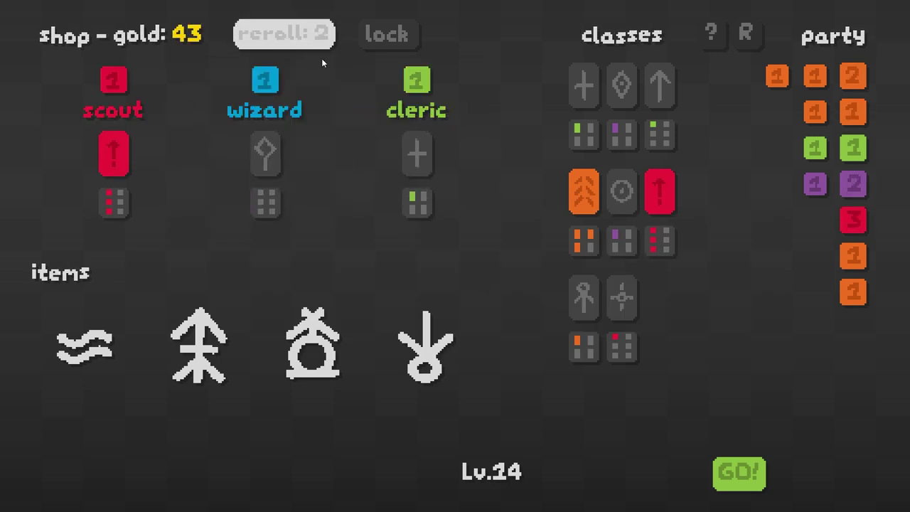
click(283, 34)
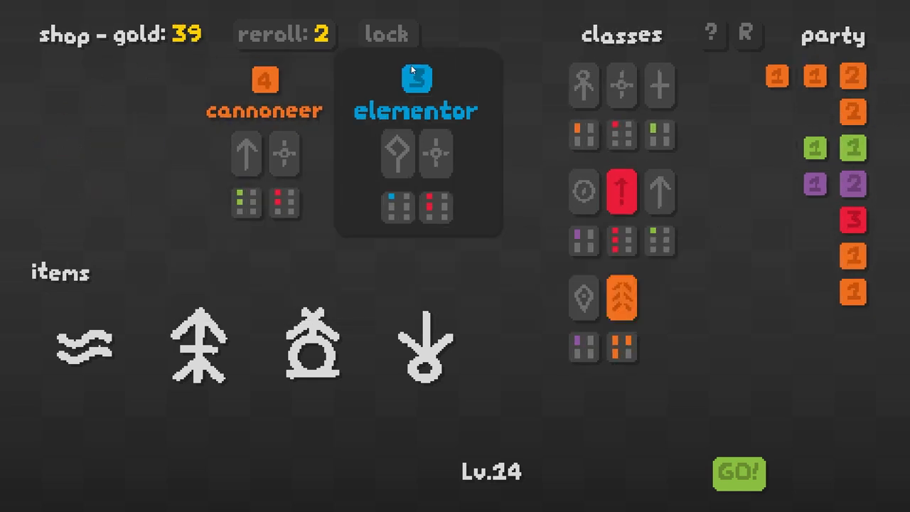
mouse_move(283, 34)
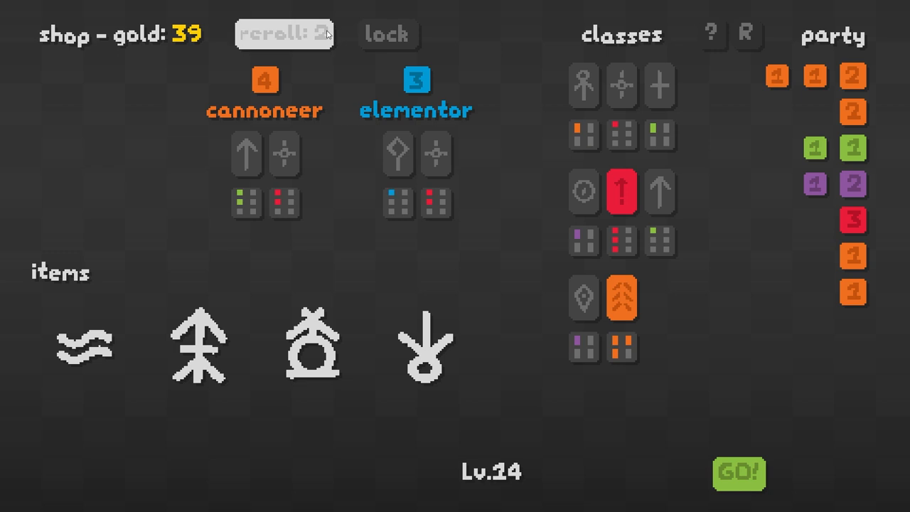
click(286, 34)
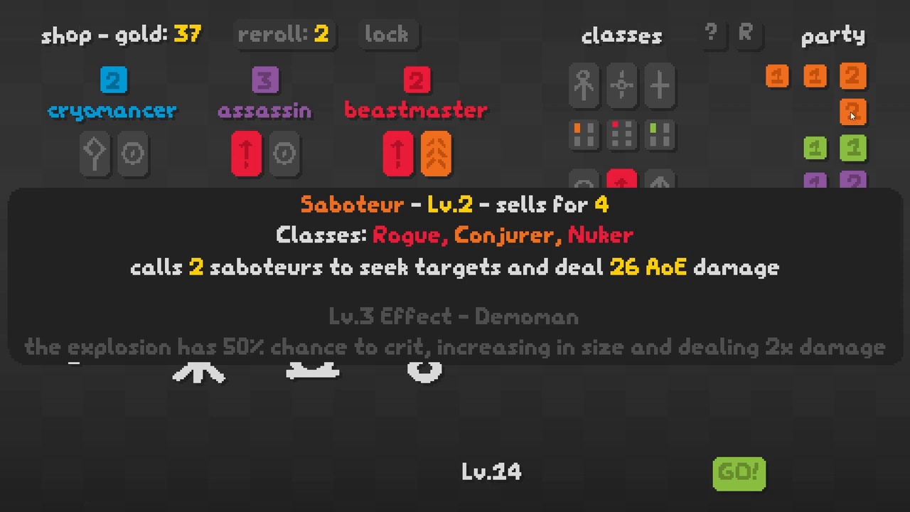
click(413, 85)
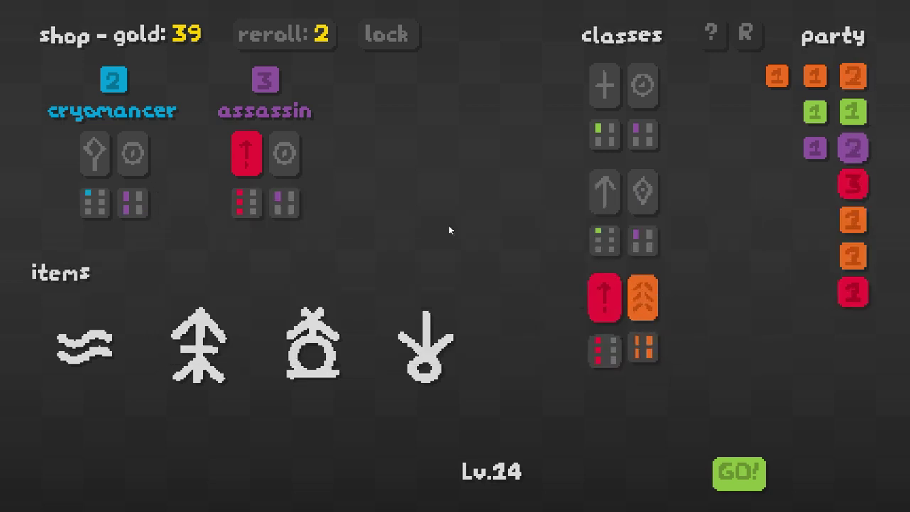
mouse_move(261, 93)
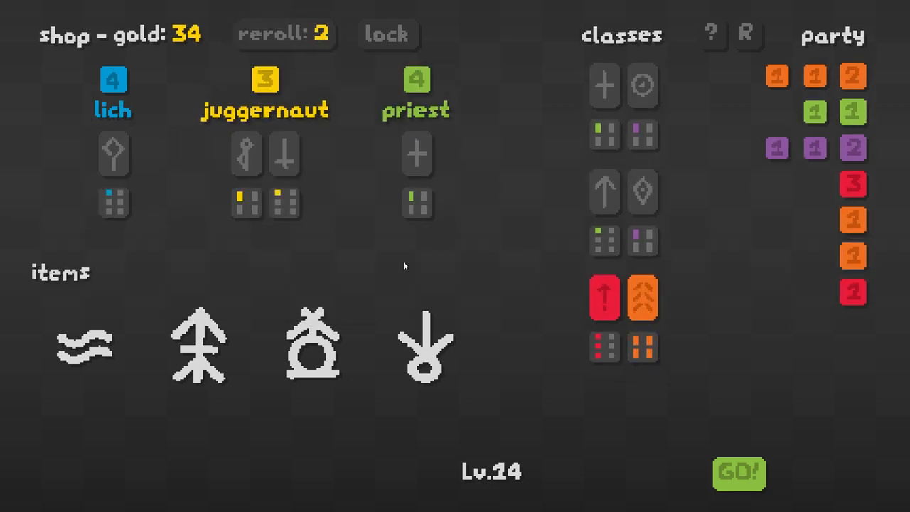
click(417, 86)
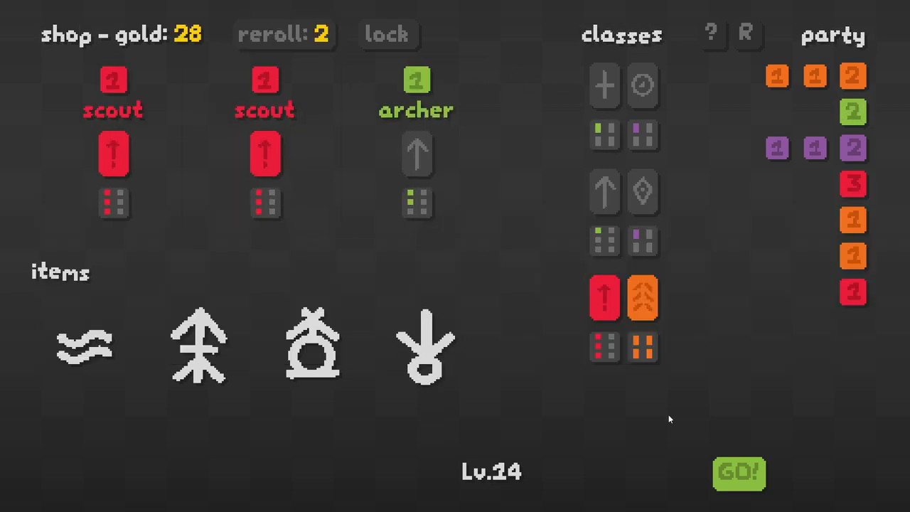
click(741, 471)
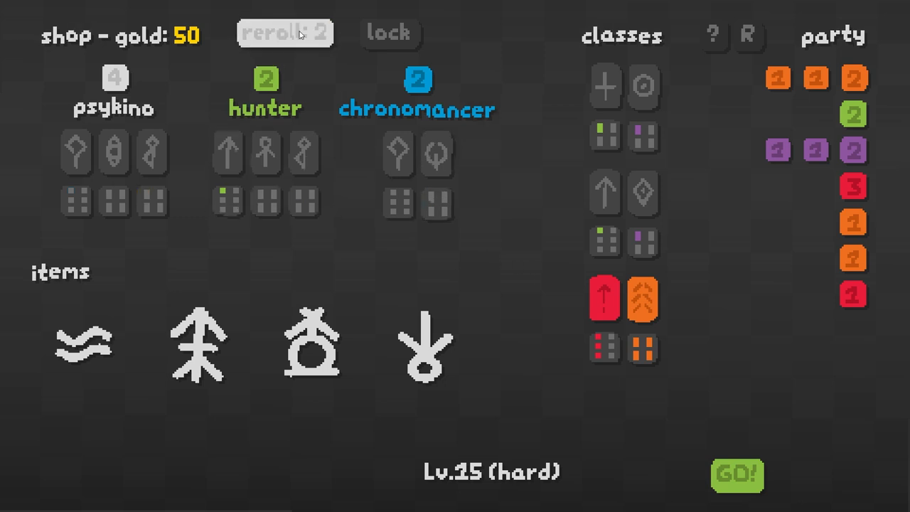
- Reroll the Lv.15 shop seven times, then buy the infestor, leaving 30 gold
click(286, 31)
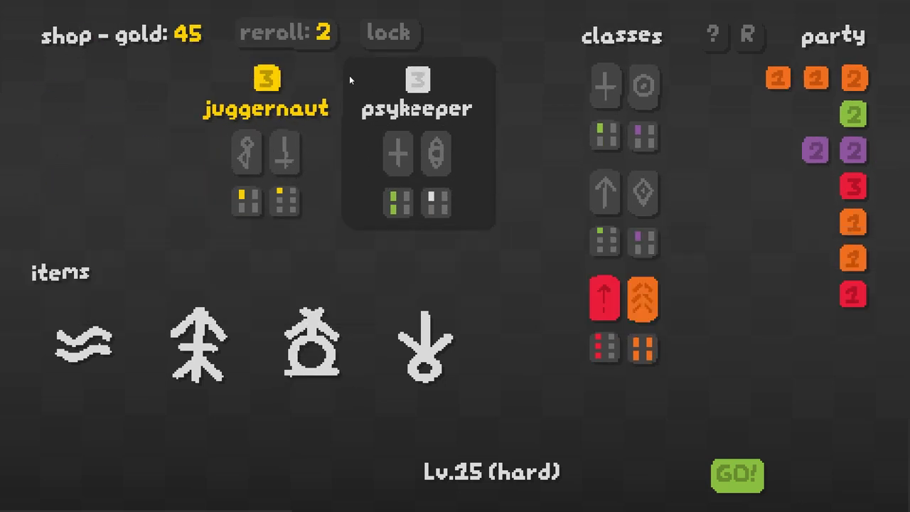
click(286, 33)
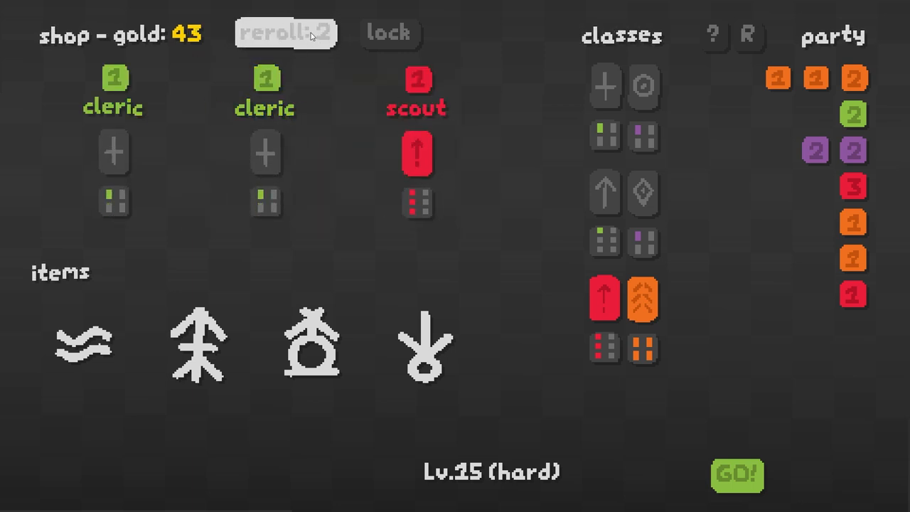
click(287, 34)
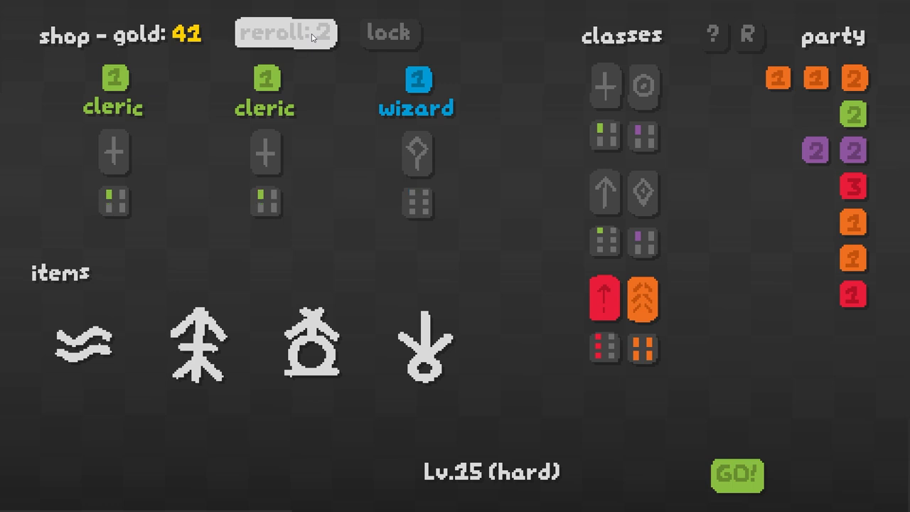
click(288, 34)
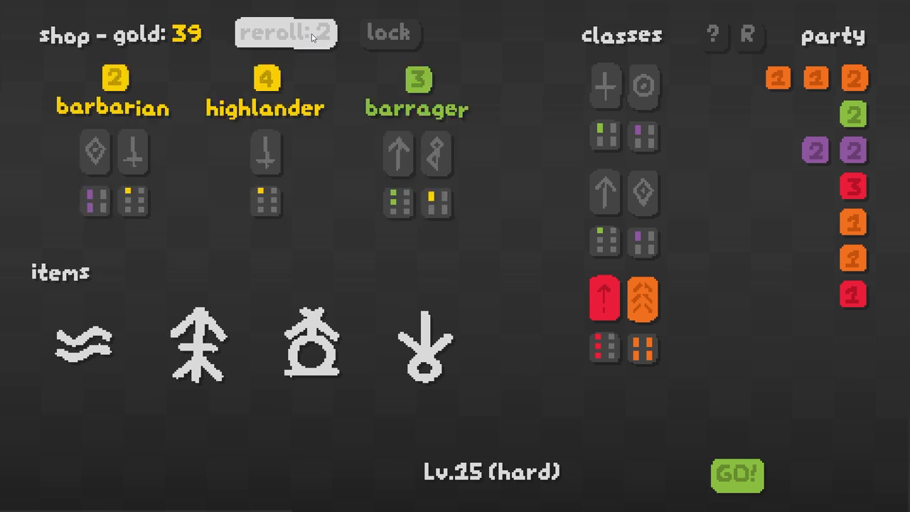
click(289, 33)
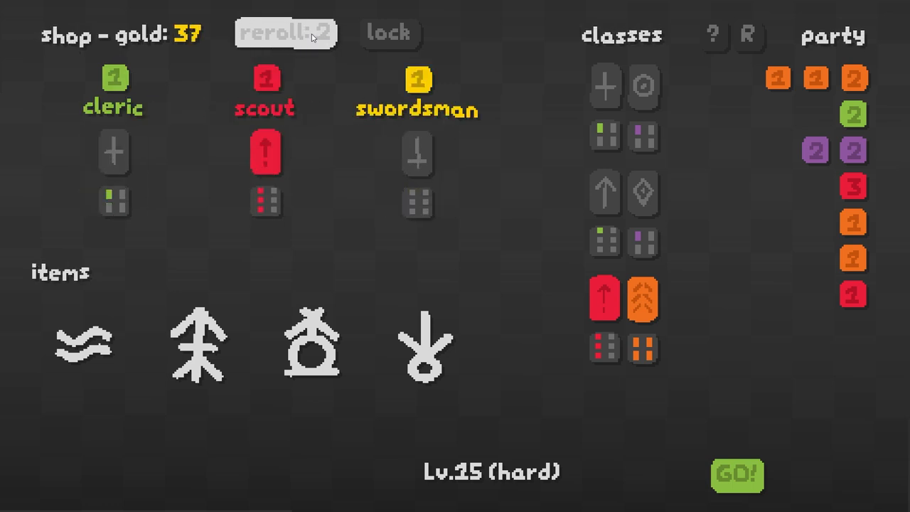
click(307, 35)
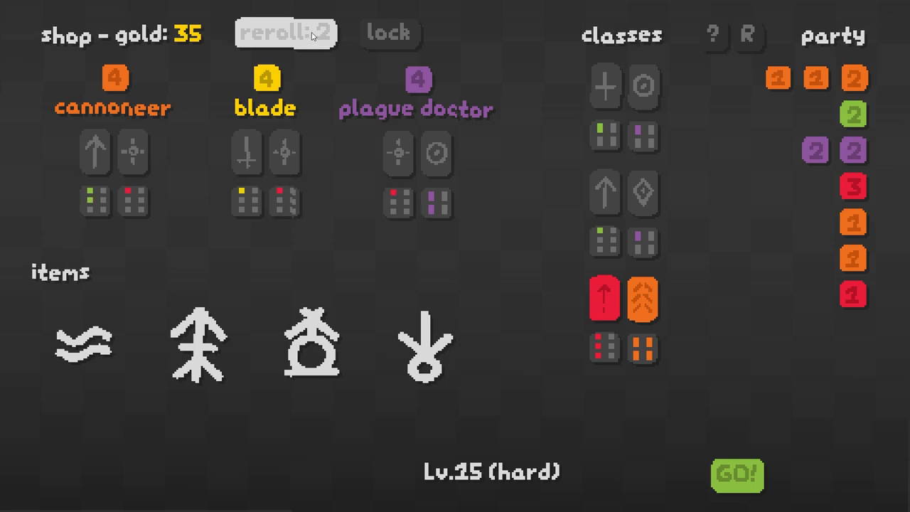
click(286, 33)
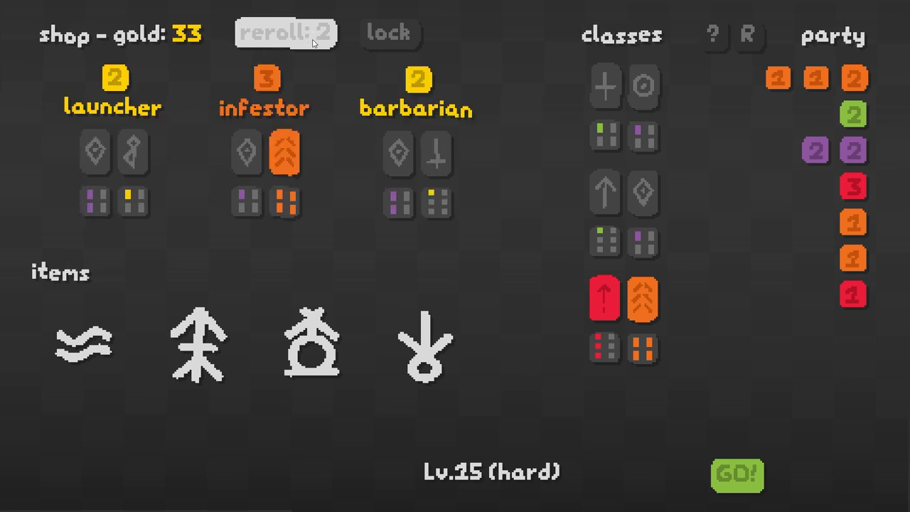
click(266, 109)
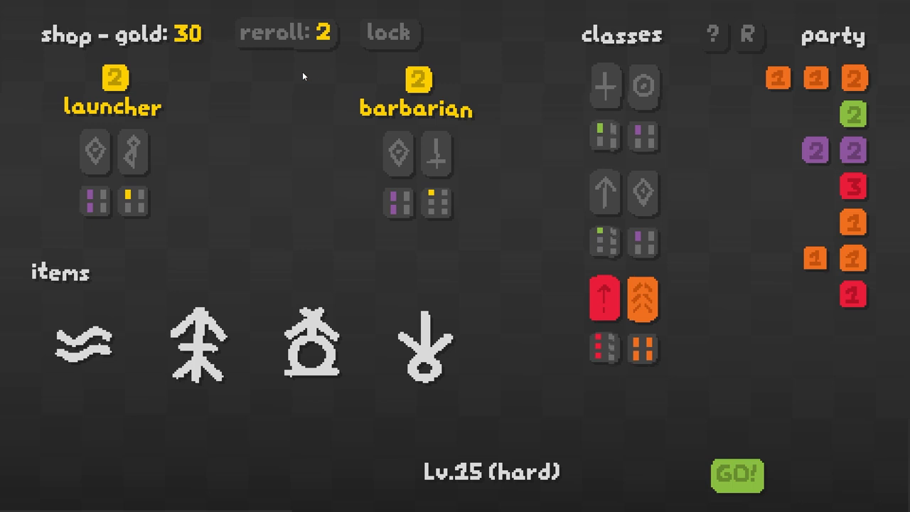
mouse_move(291, 112)
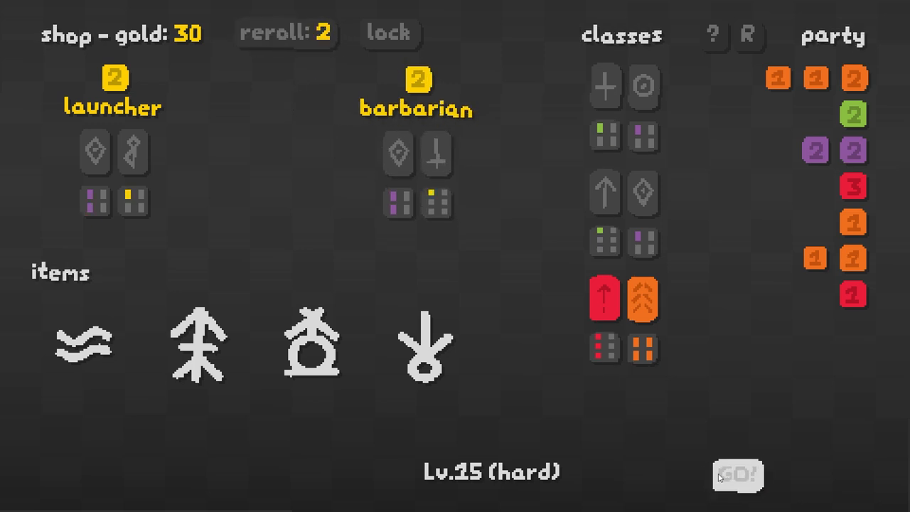
- Win the Lv.15 hard battle and take Echo Barrage as the reward
click(739, 471)
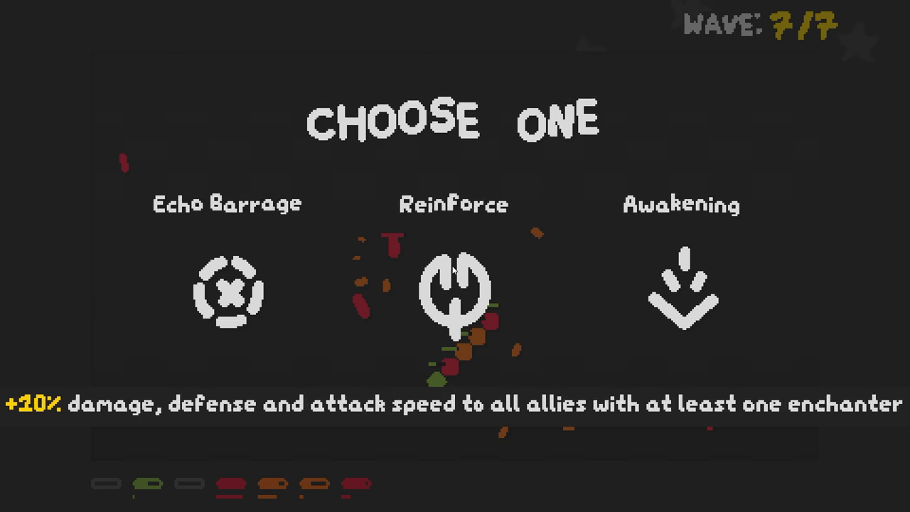
click(227, 294)
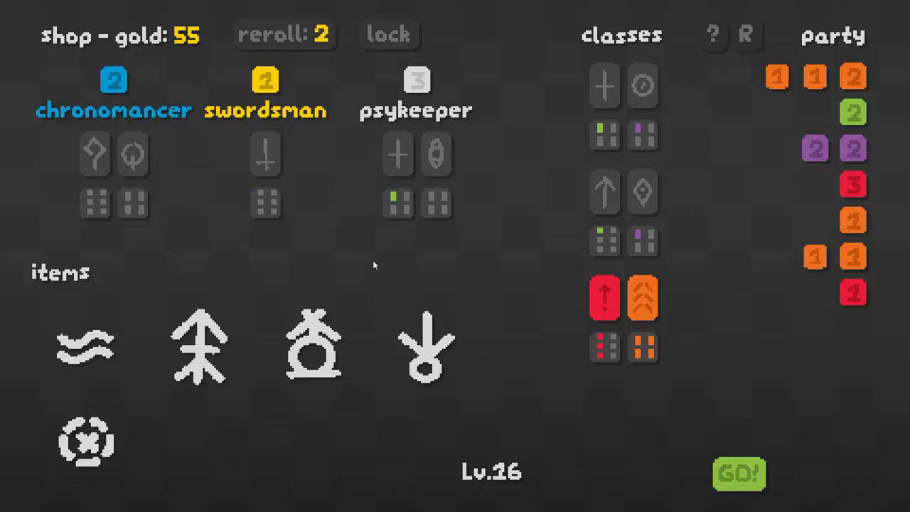
- Reroll the Lv.16 shop, buying a host unit and an infestor along the way
click(284, 34)
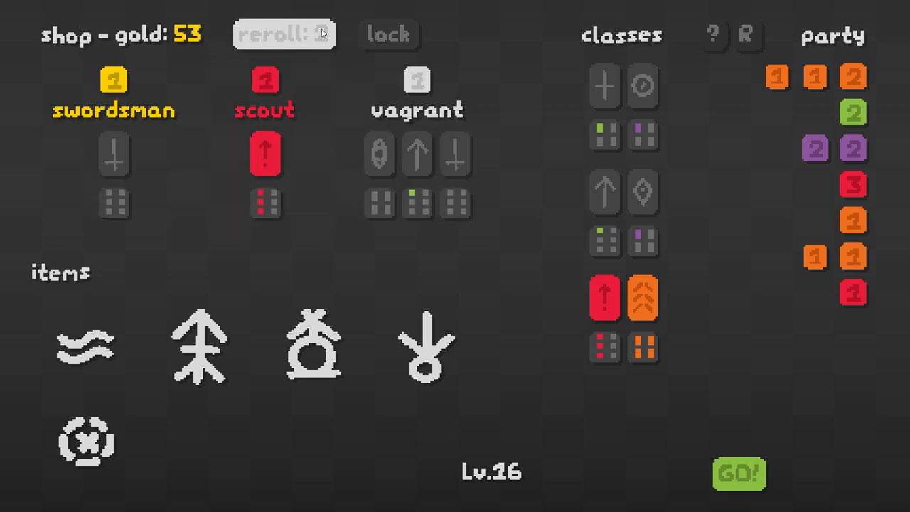
click(284, 34)
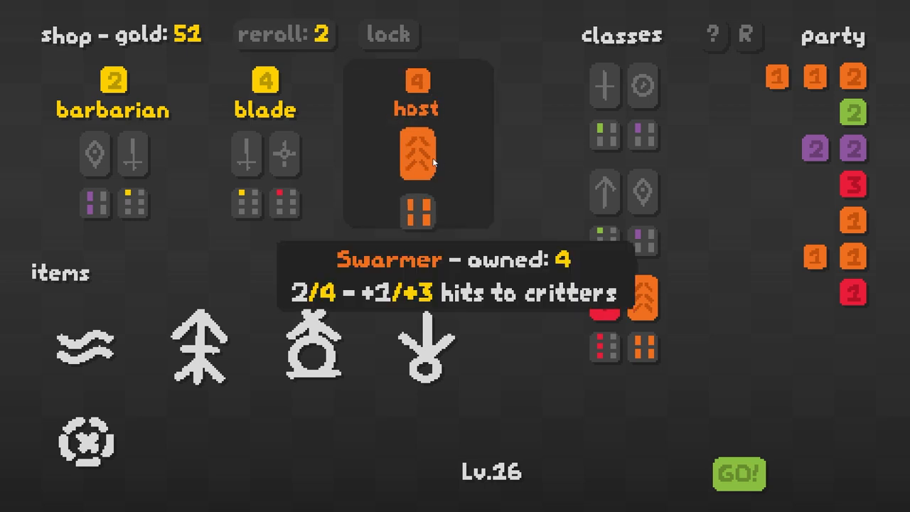
click(417, 157)
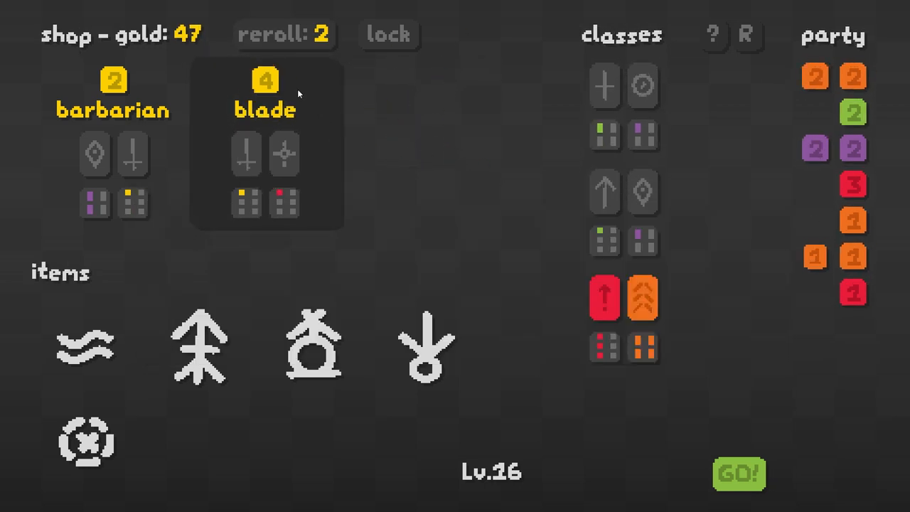
click(285, 35)
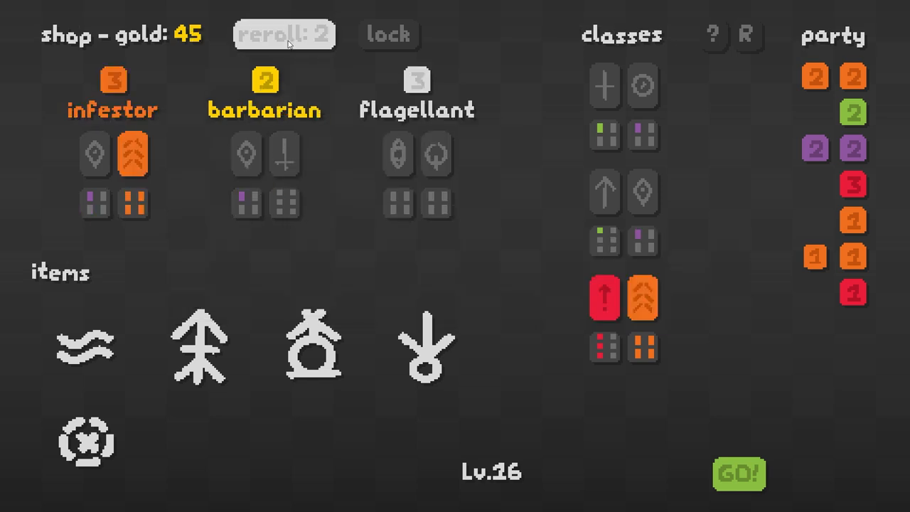
click(113, 109)
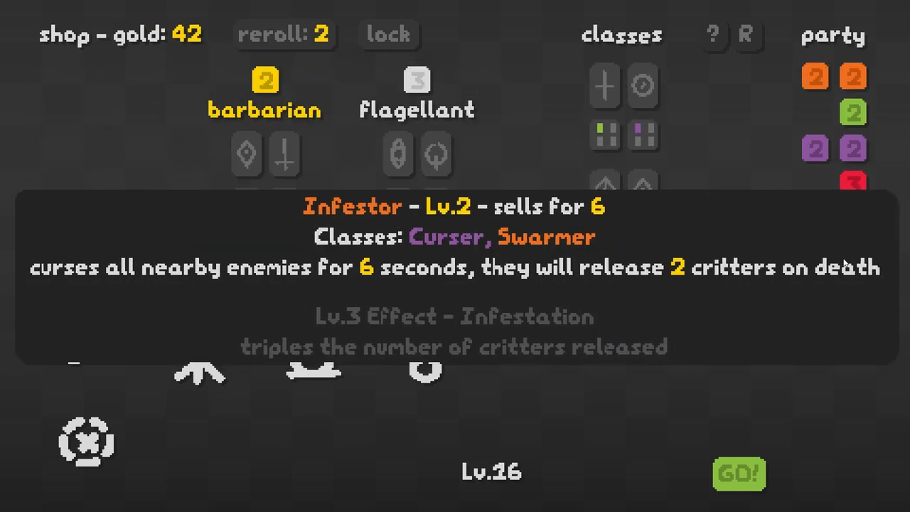
- Reroll the shop four more times, then start the Lv.16 fight
click(283, 35)
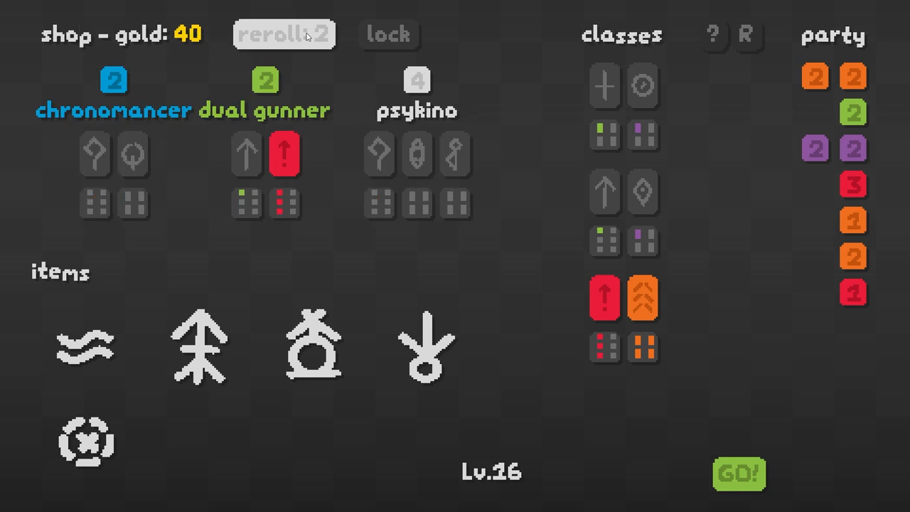
click(283, 35)
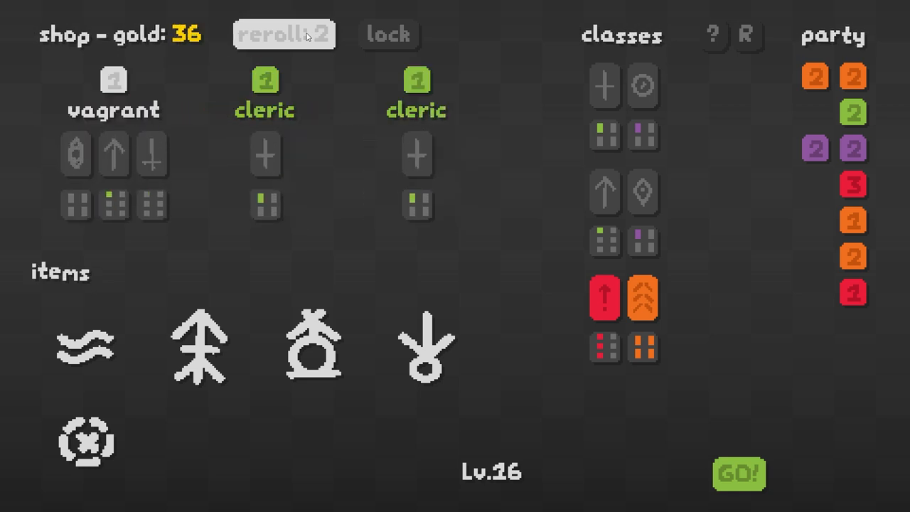
click(283, 35)
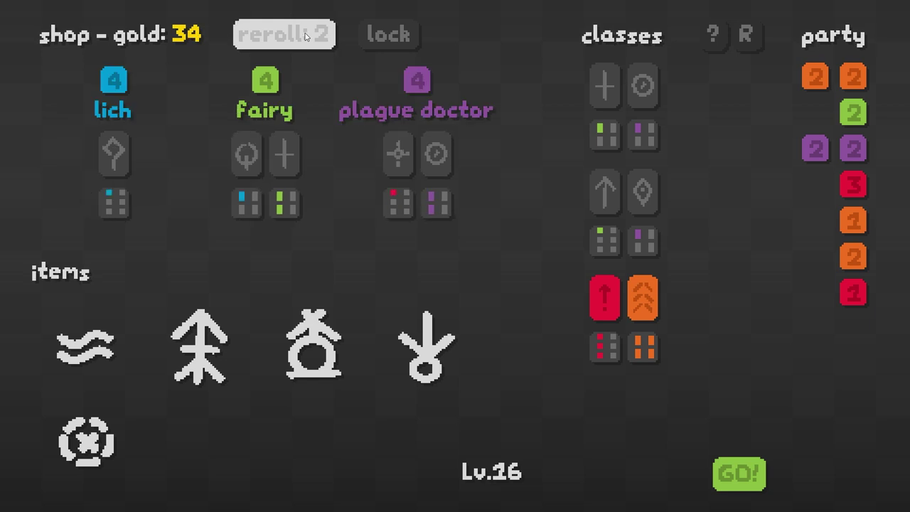
mouse_move(297, 51)
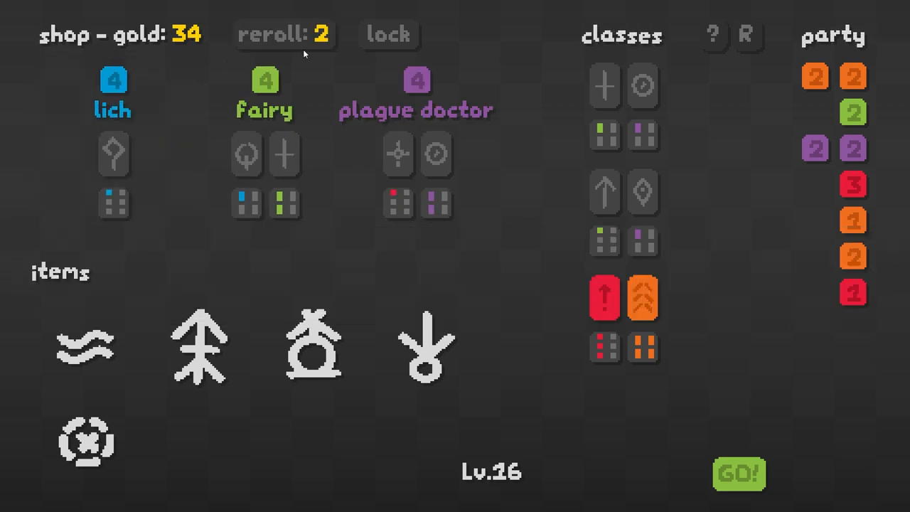
click(283, 34)
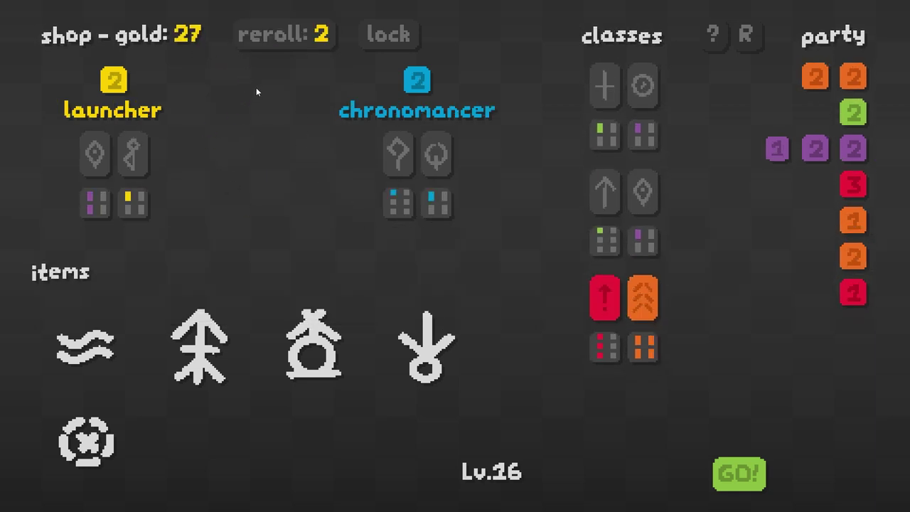
click(738, 472)
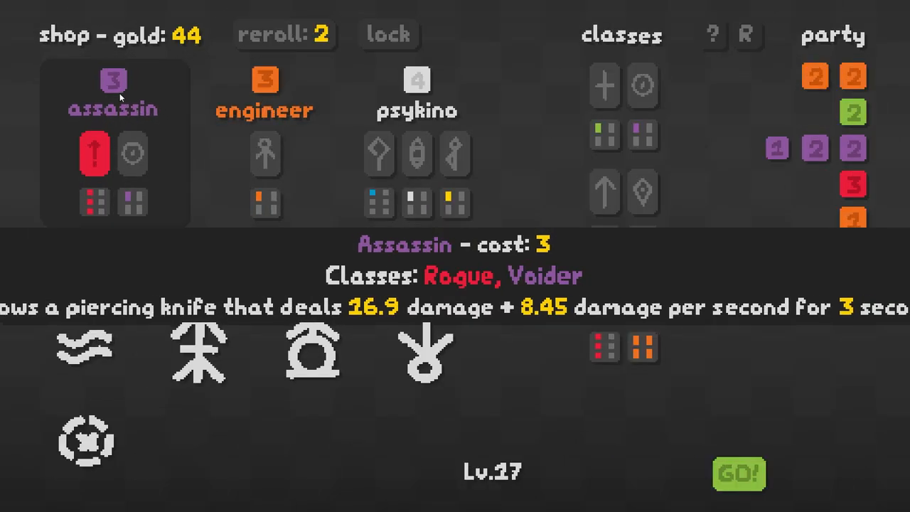
- Buy the assassin, reroll the Lv.17 shop five times, then buy a priest, leaving 24 gold
click(112, 80)
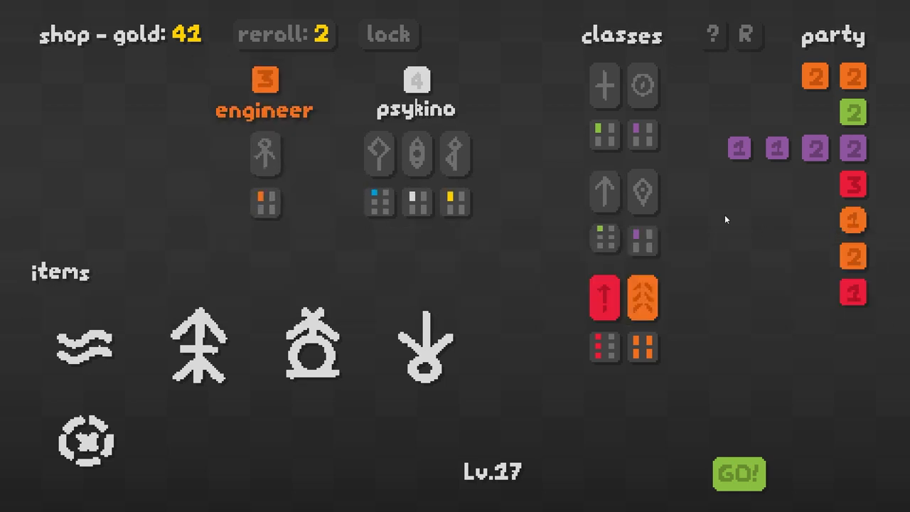
mouse_move(288, 23)
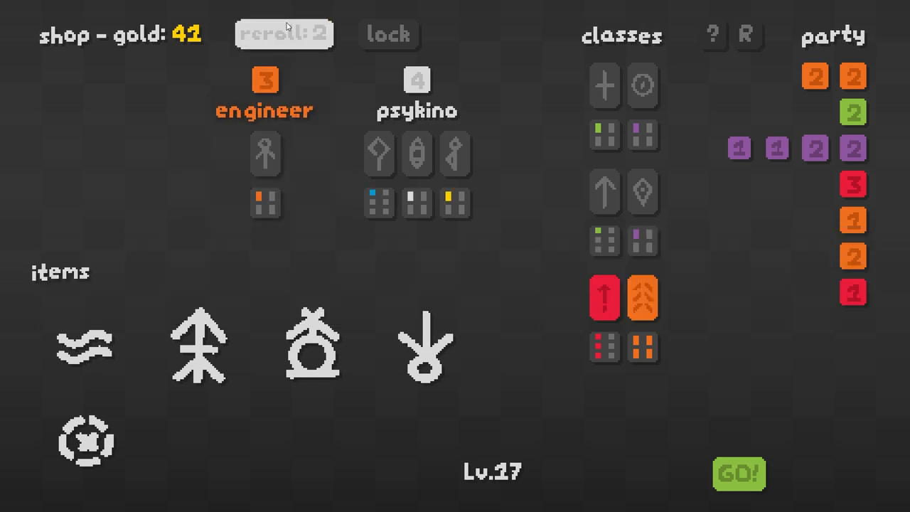
click(283, 34)
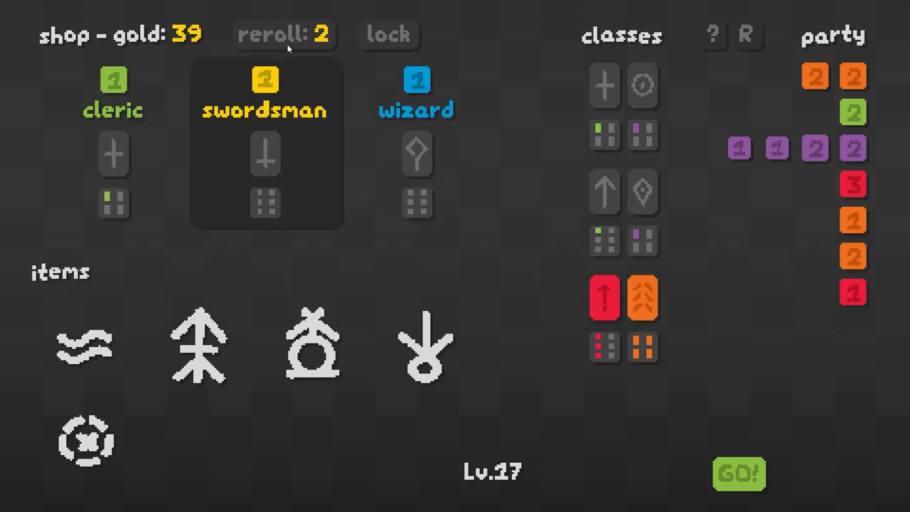
click(284, 34)
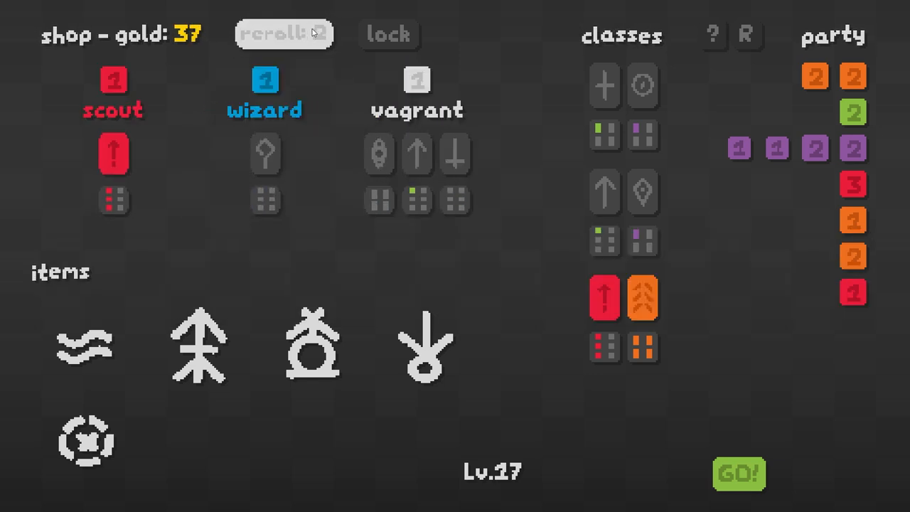
click(284, 34)
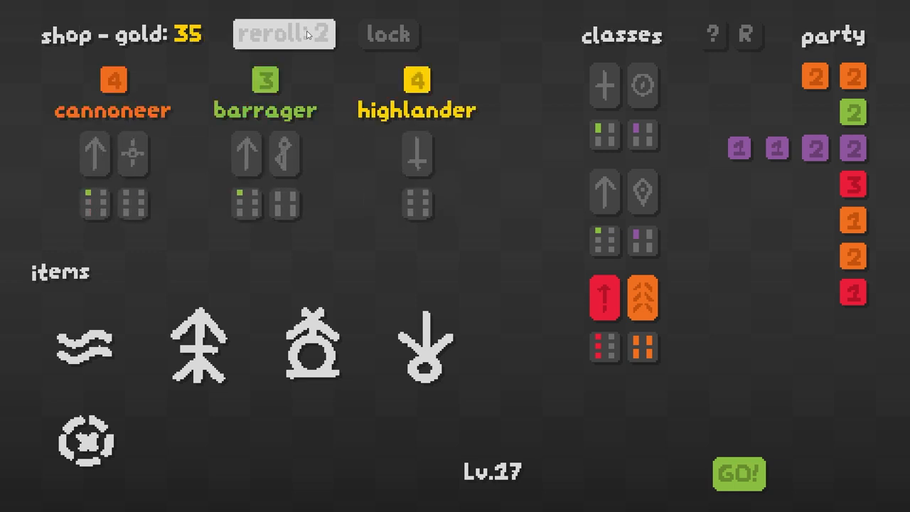
click(282, 34)
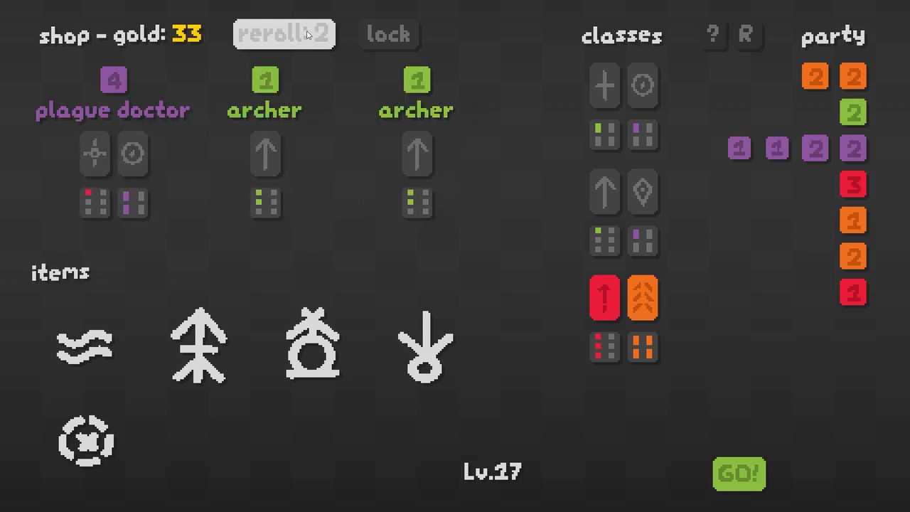
click(285, 34)
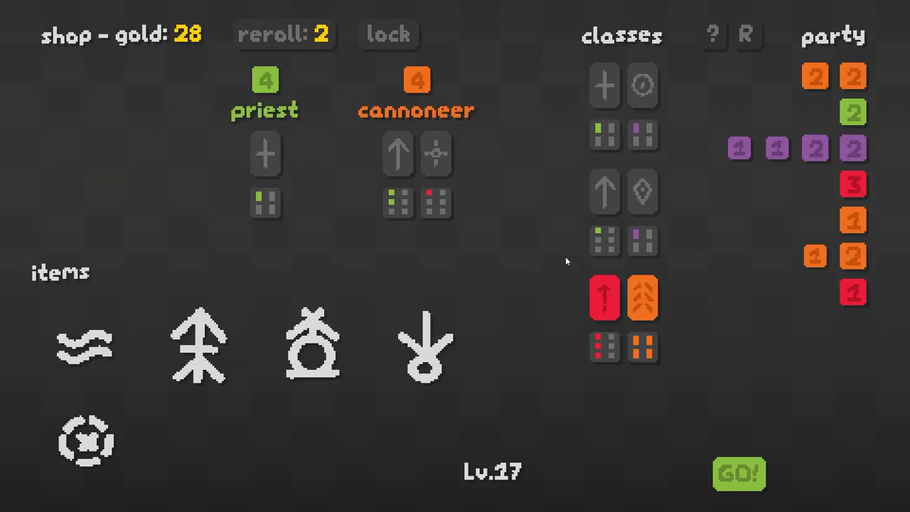
mouse_move(278, 94)
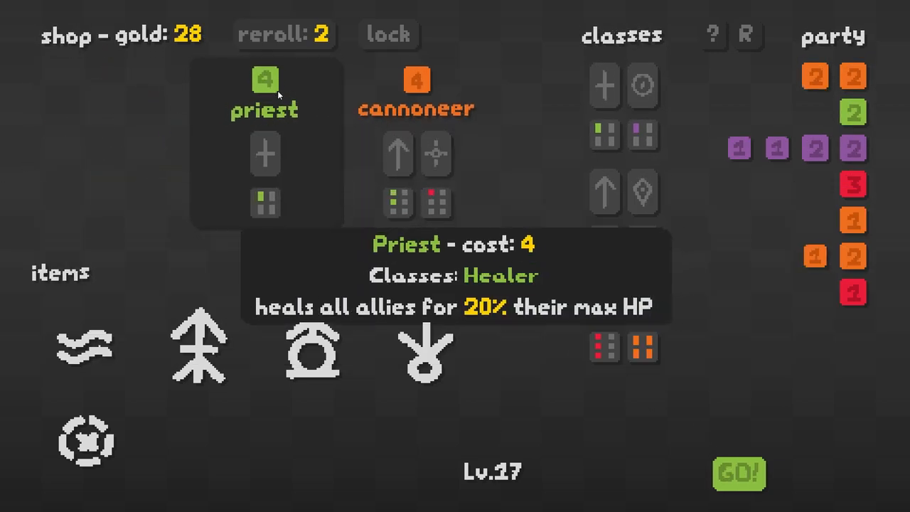
click(266, 82)
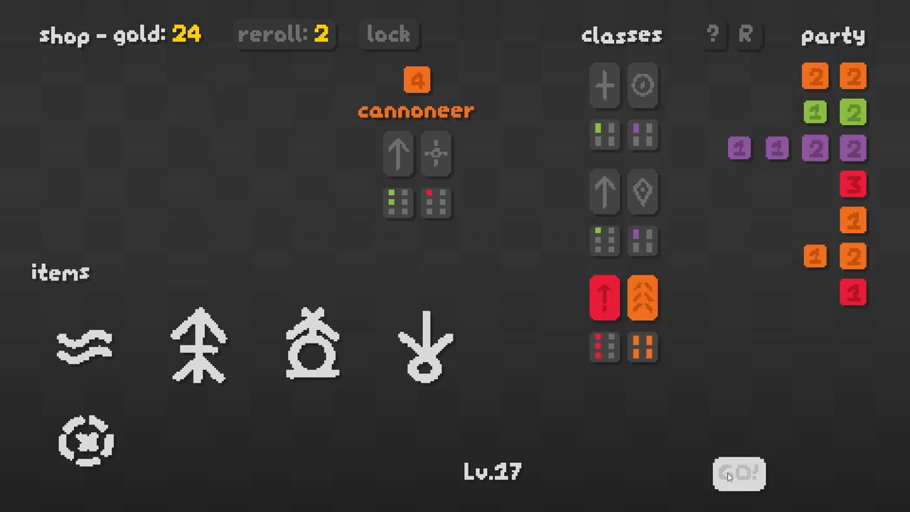
click(740, 472)
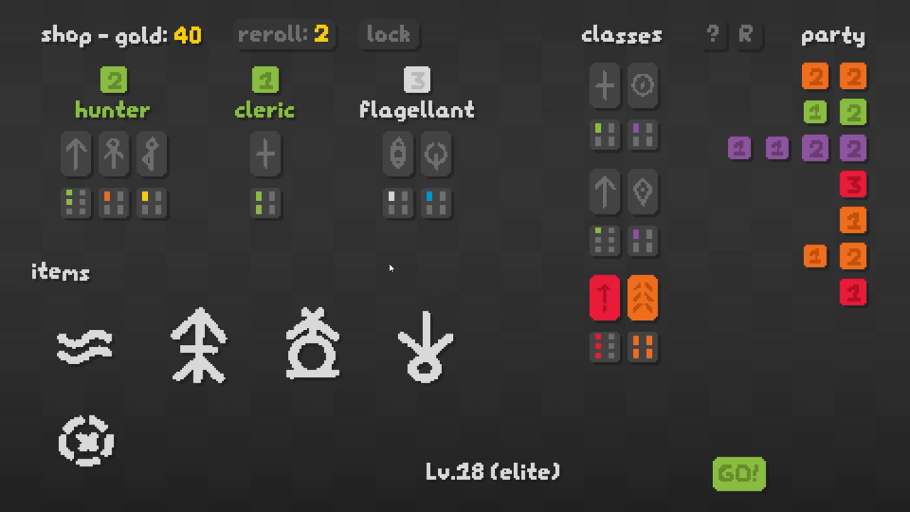
- Reroll the Lv.18 shop three times for psykino, fairy and priest, then start the elite level
click(280, 35)
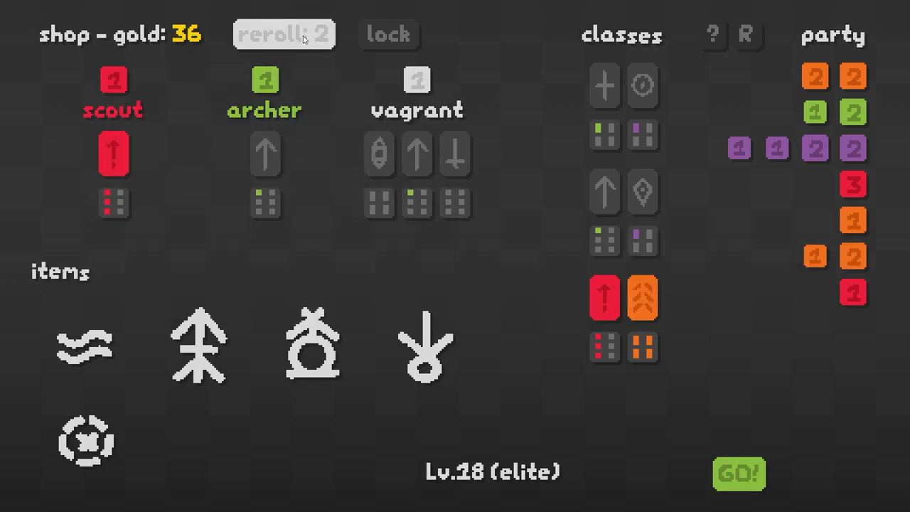
click(283, 34)
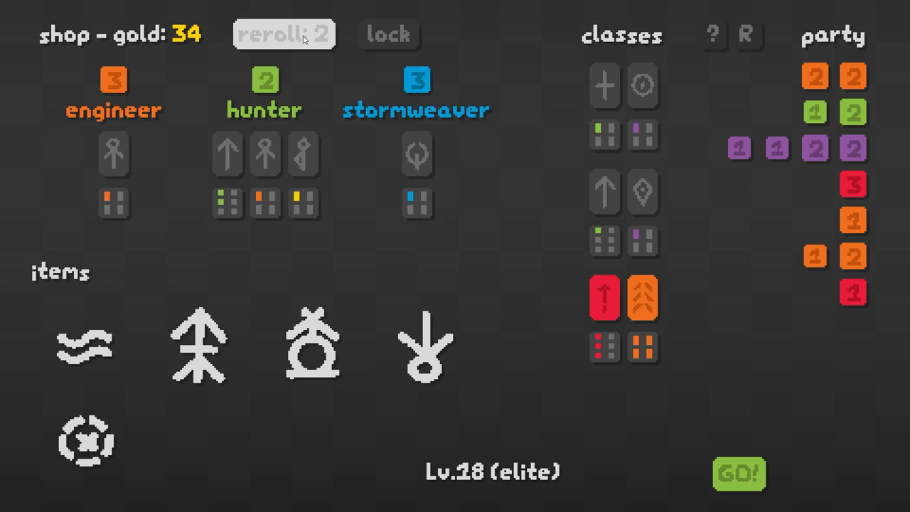
click(285, 34)
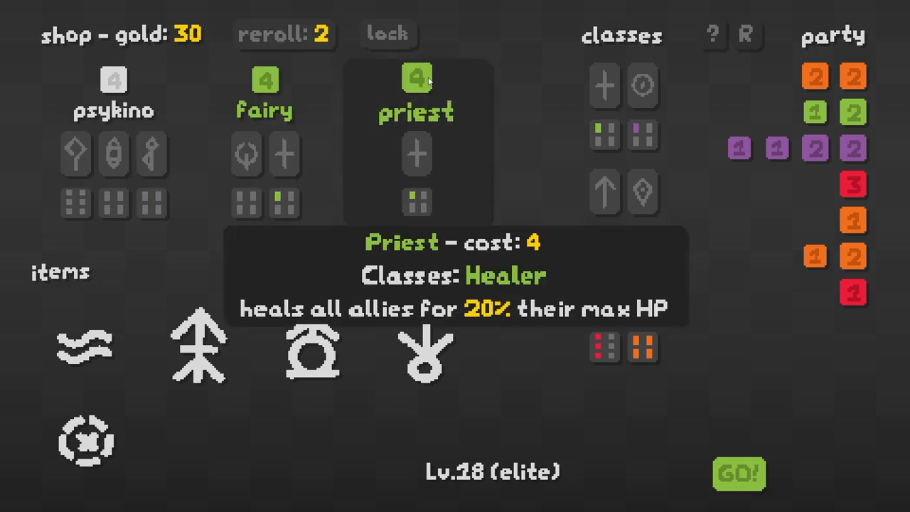
click(736, 471)
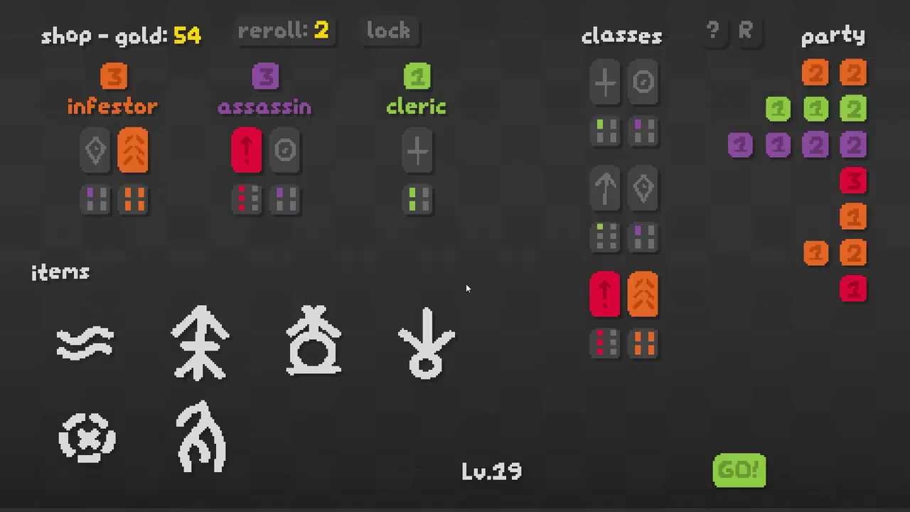
mouse_move(114, 75)
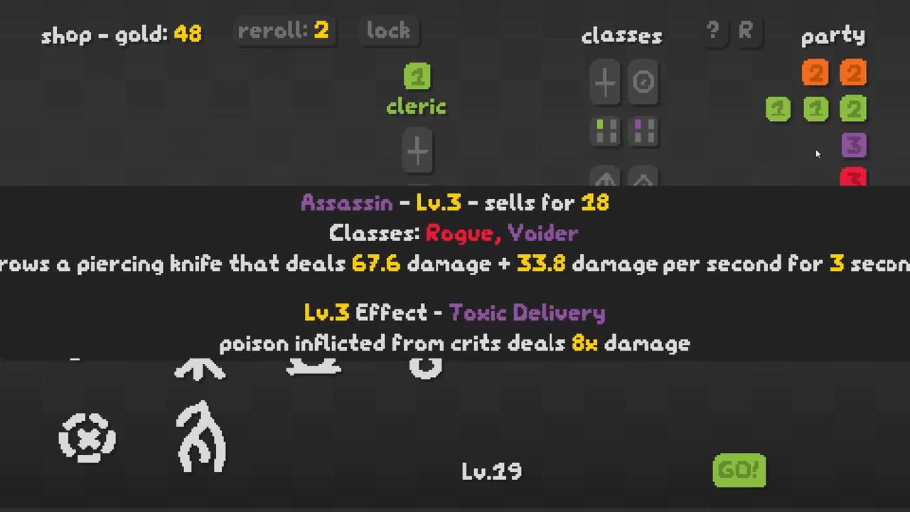
mouse_move(738, 197)
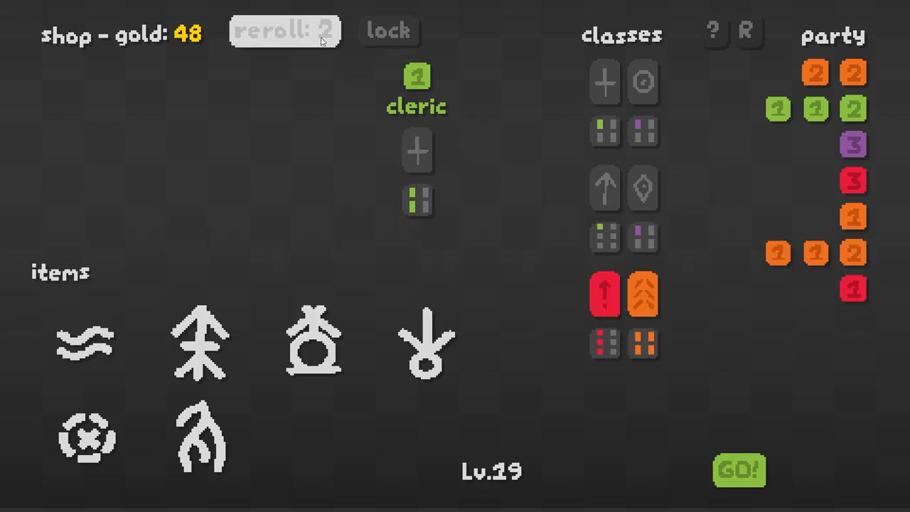
- Reroll the Lv.19 shop eight times for a matching green unit, then start the Lv.19 battle
click(283, 32)
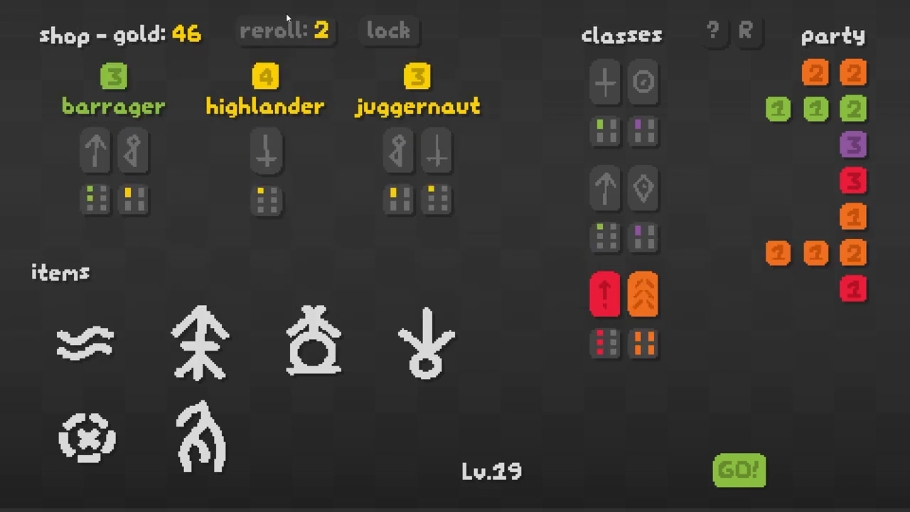
click(286, 32)
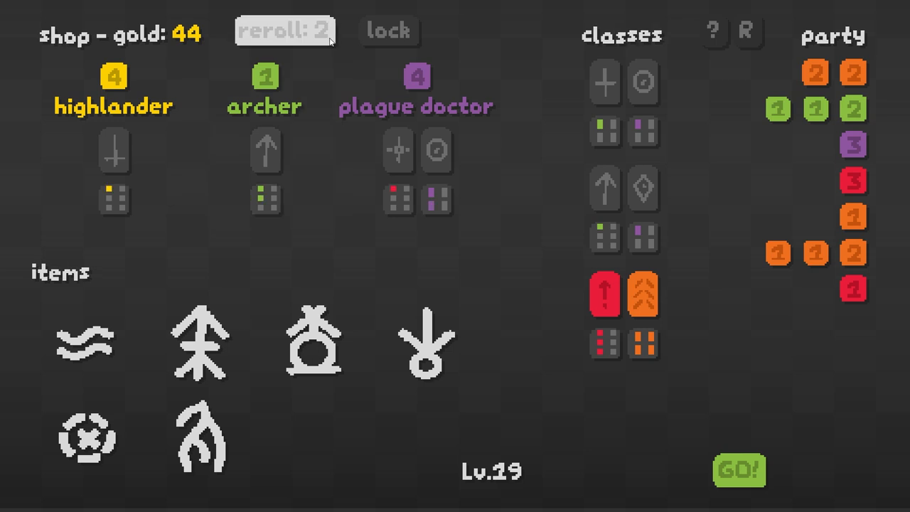
click(287, 33)
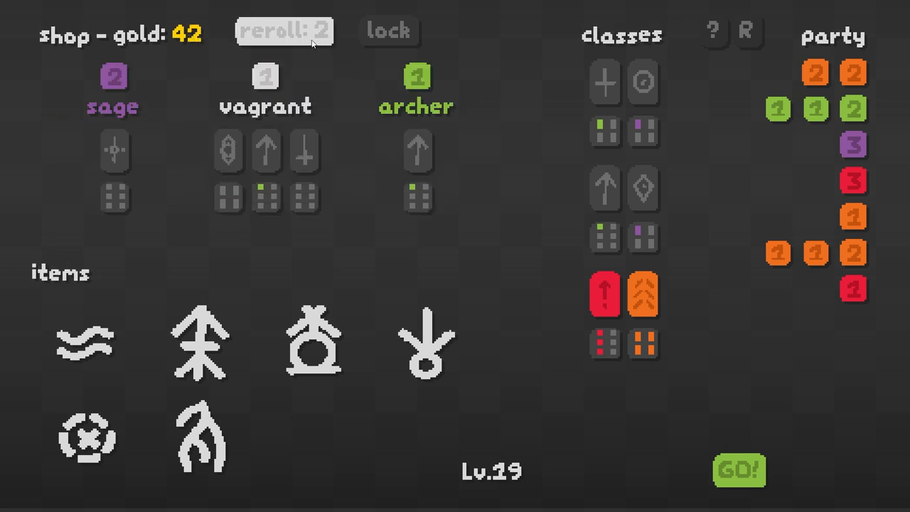
click(286, 32)
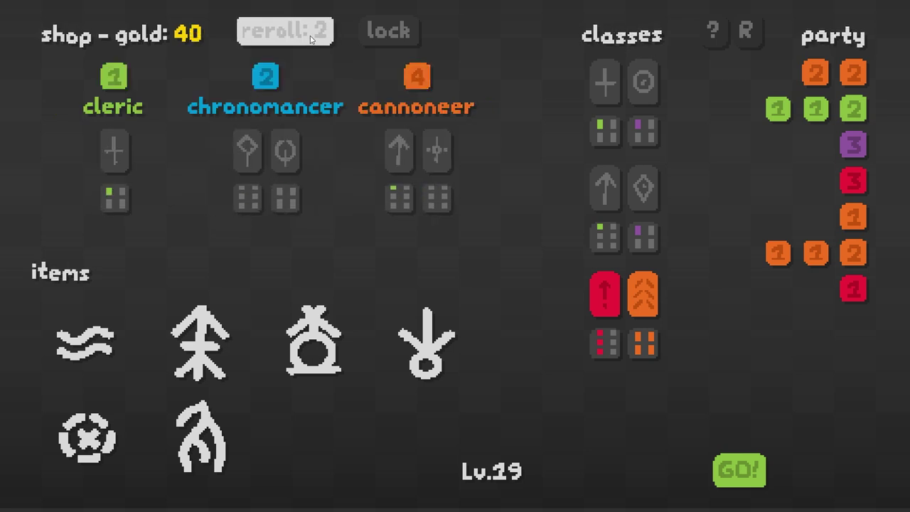
click(286, 32)
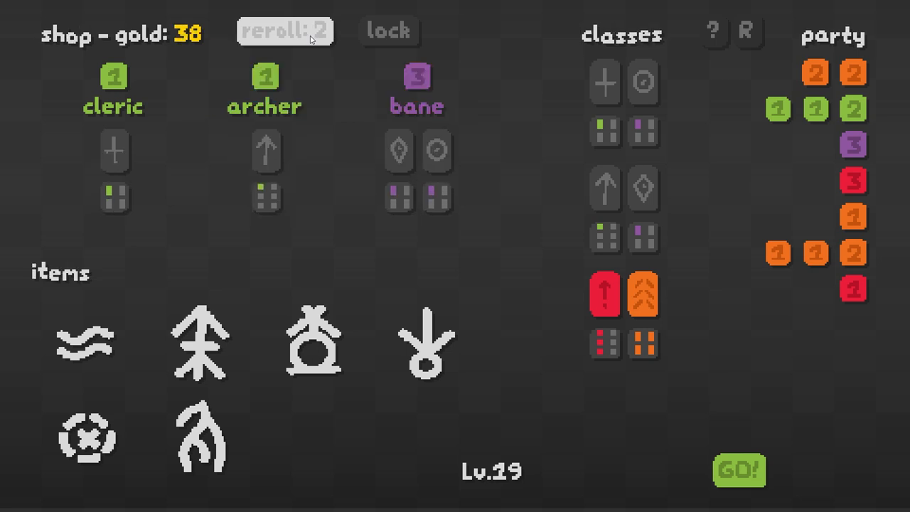
click(289, 32)
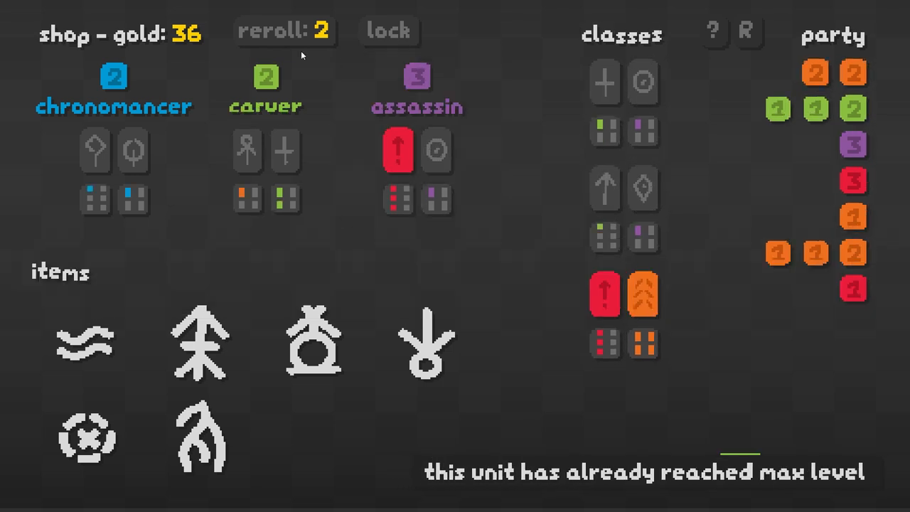
click(287, 32)
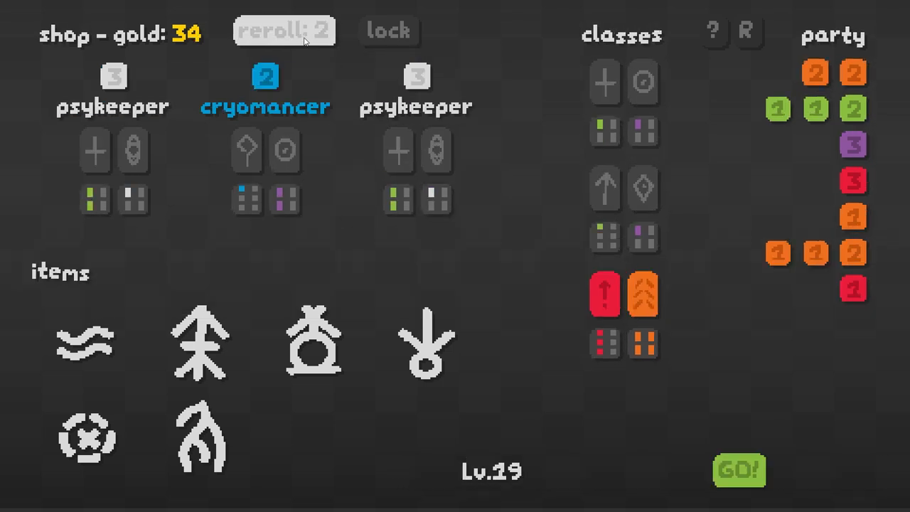
click(285, 31)
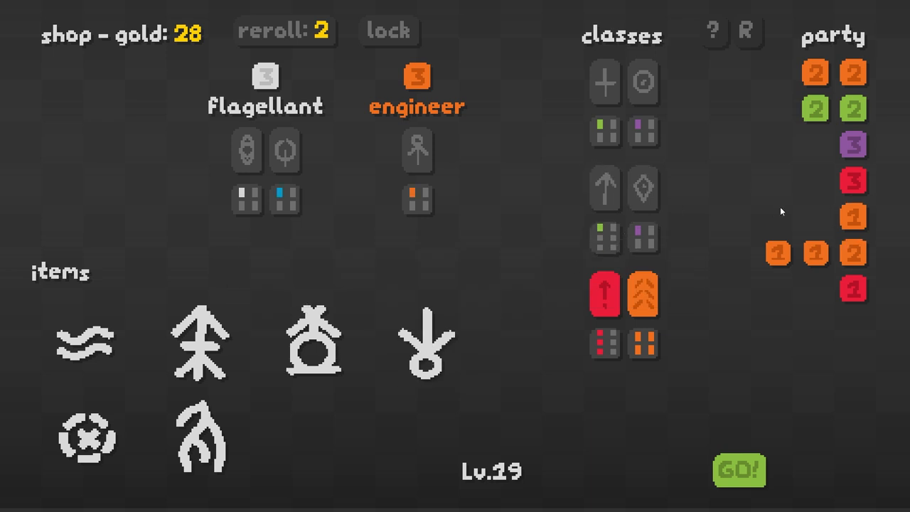
mouse_move(648, 306)
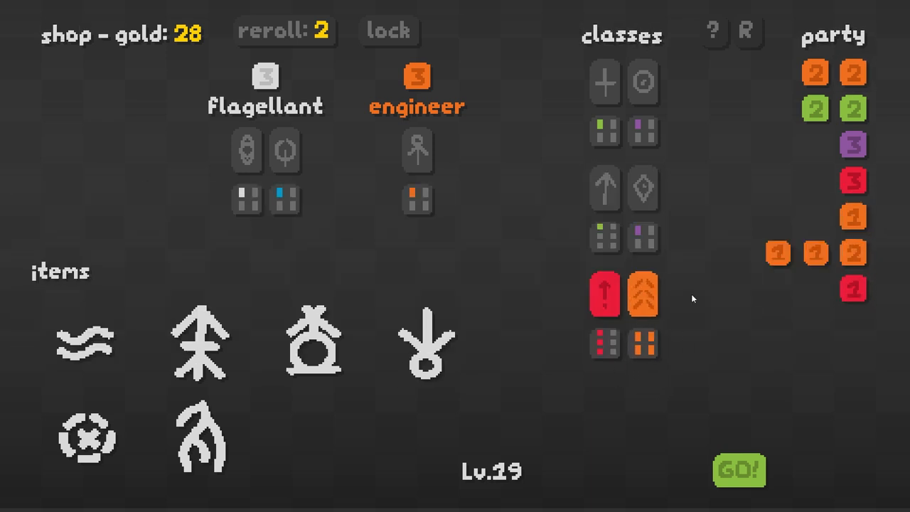
mouse_move(602, 295)
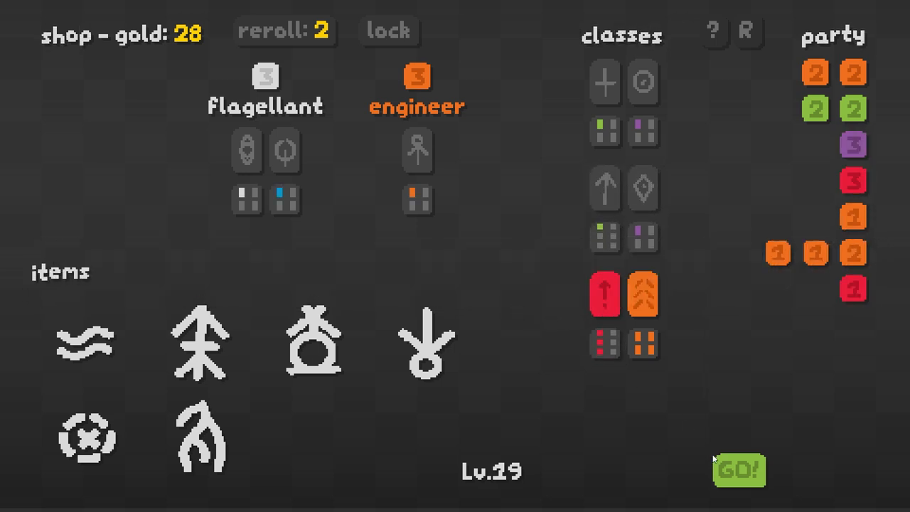
click(742, 469)
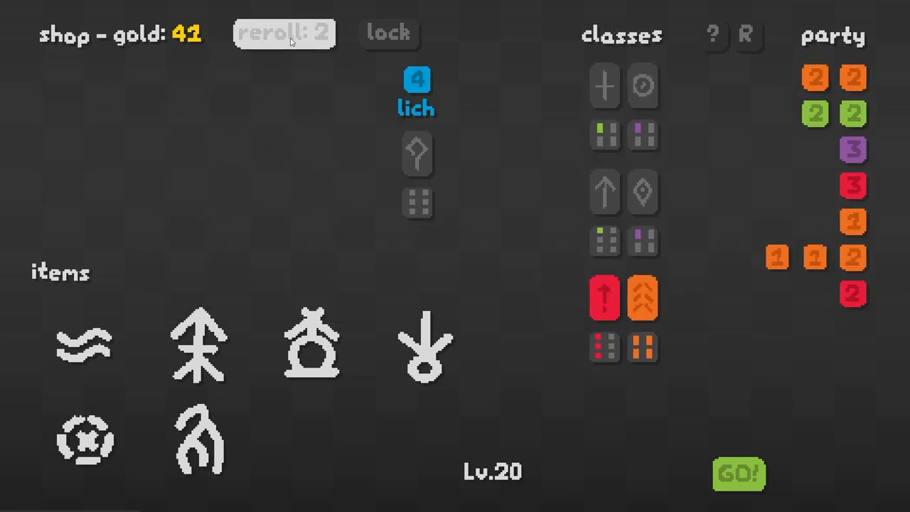
- Reroll the Lv.20 shop three times, then start the Lv.20 battle
click(285, 33)
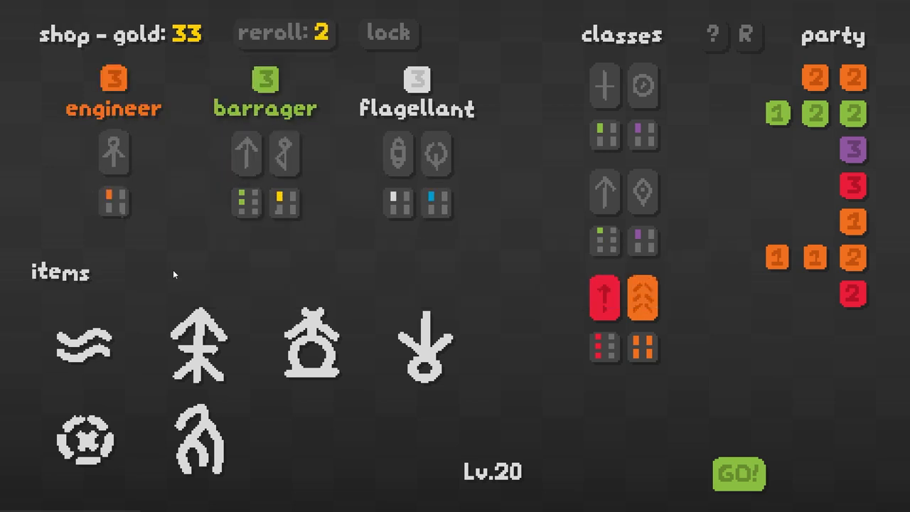
click(284, 34)
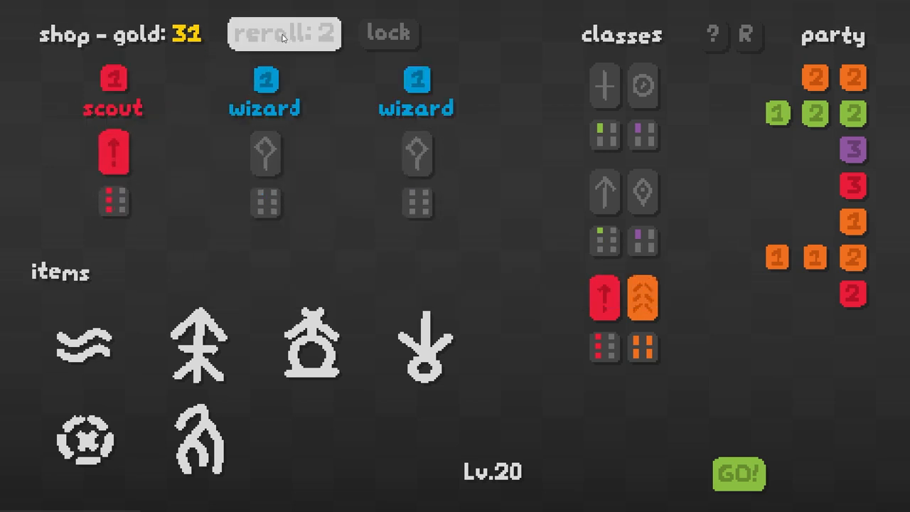
click(280, 33)
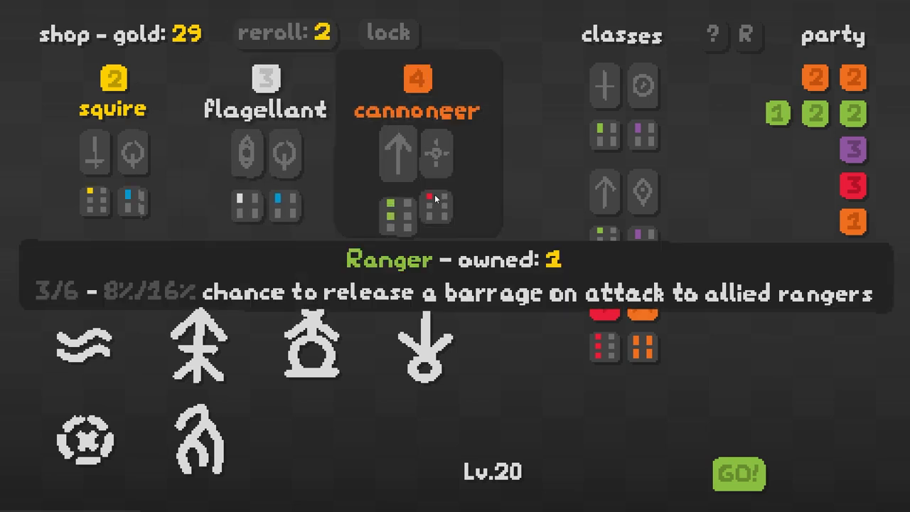
click(739, 471)
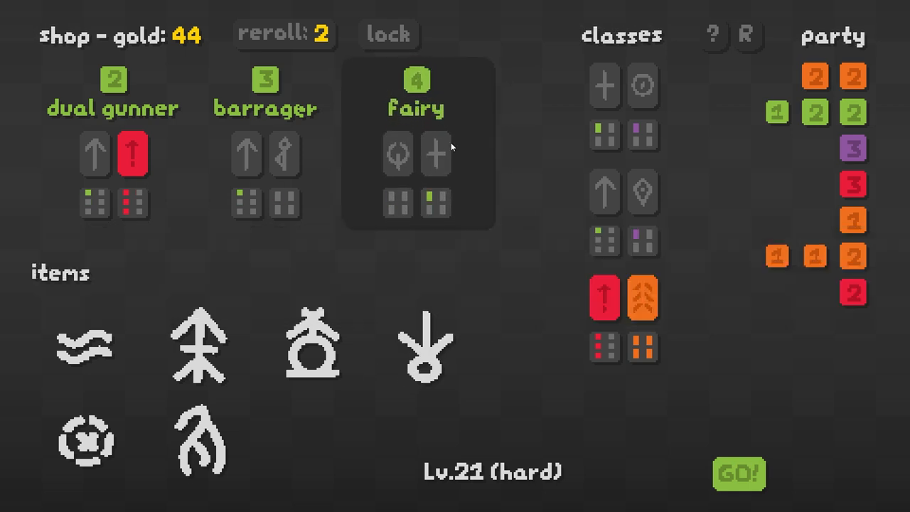
mouse_move(337, 247)
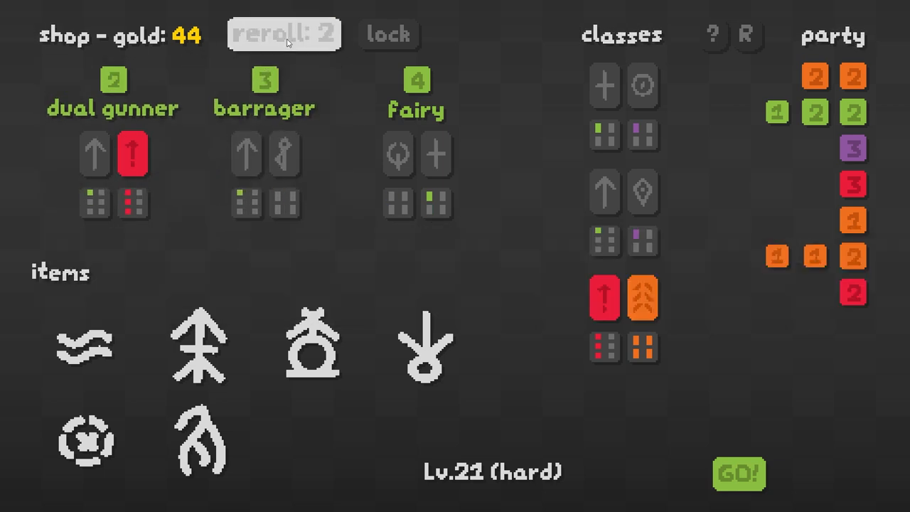
- Reroll the Lv.21 shop six times, then start the hard Lv.21 battle
click(282, 34)
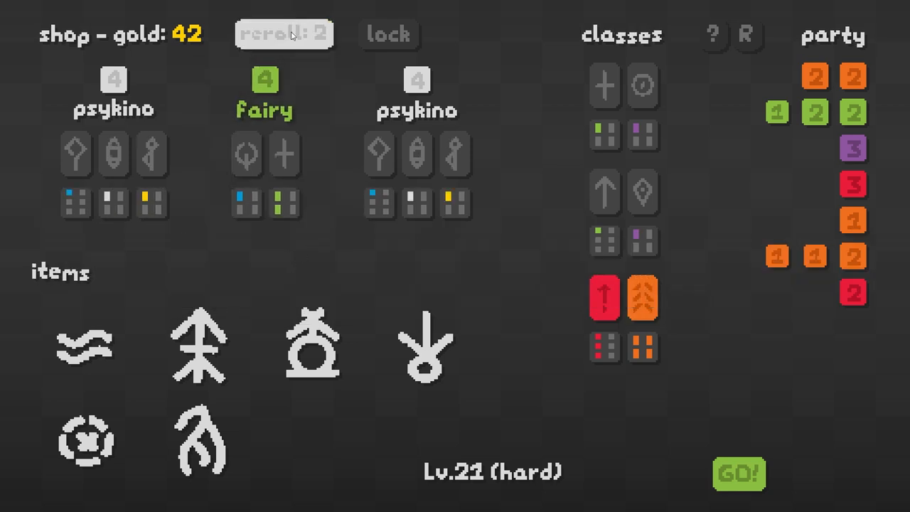
click(280, 34)
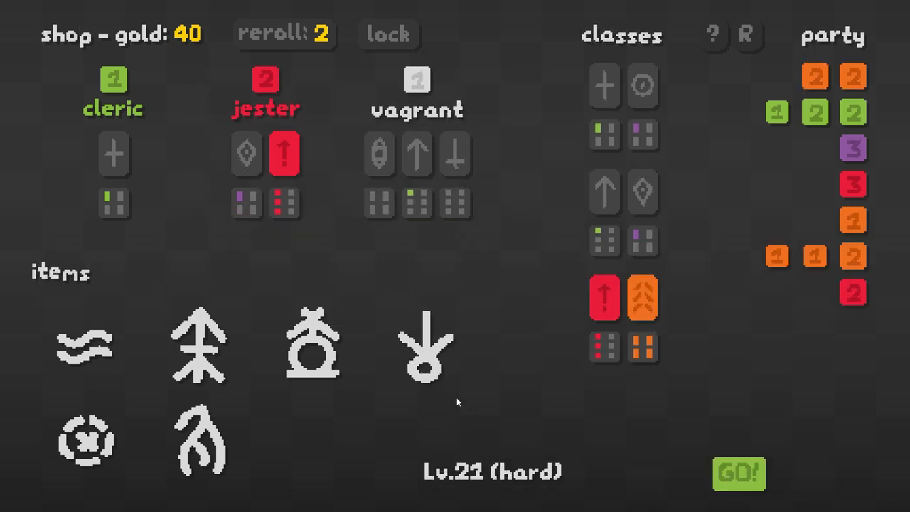
click(283, 35)
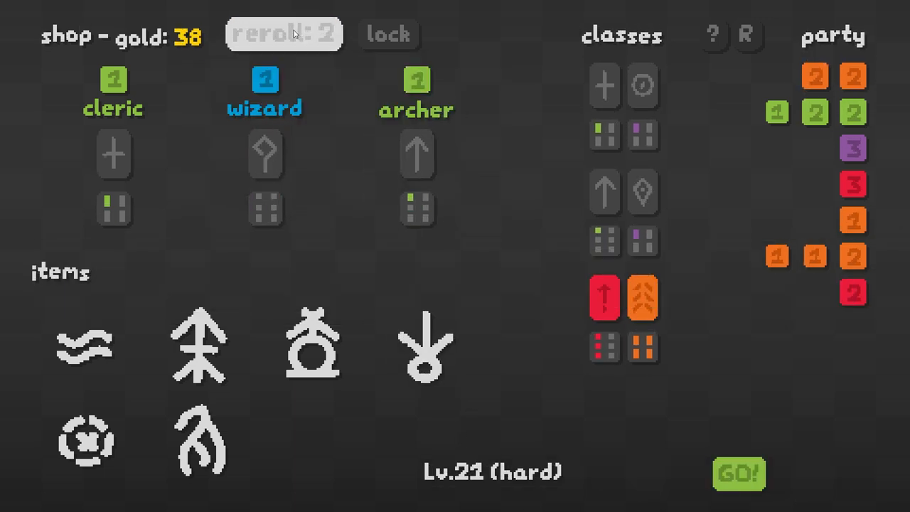
click(284, 35)
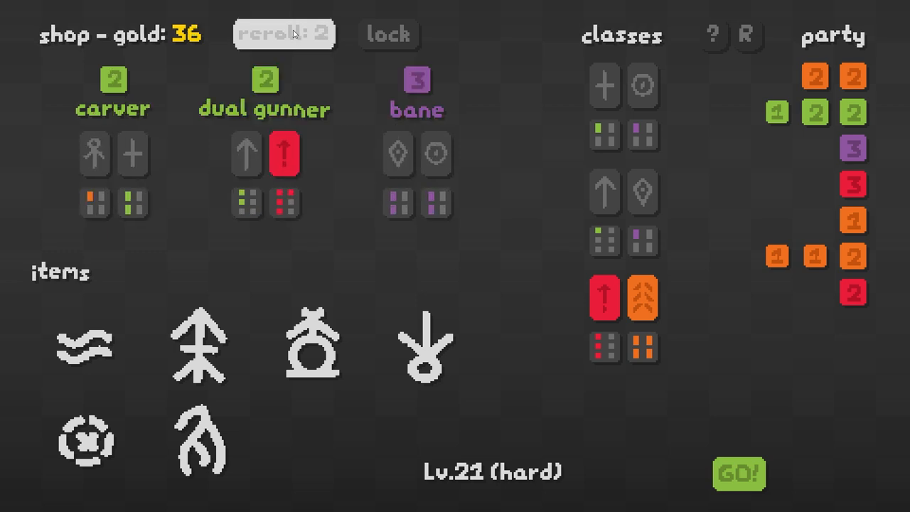
mouse_move(114, 107)
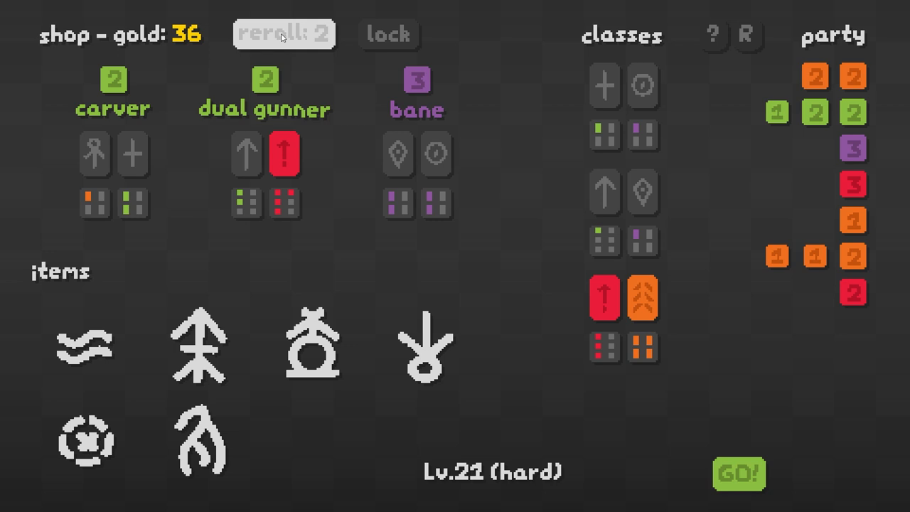
mouse_move(103, 145)
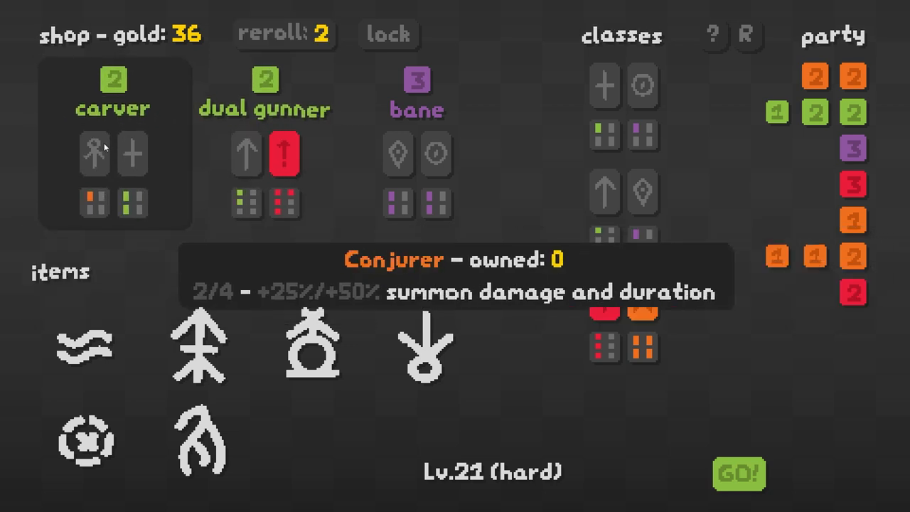
mouse_move(87, 159)
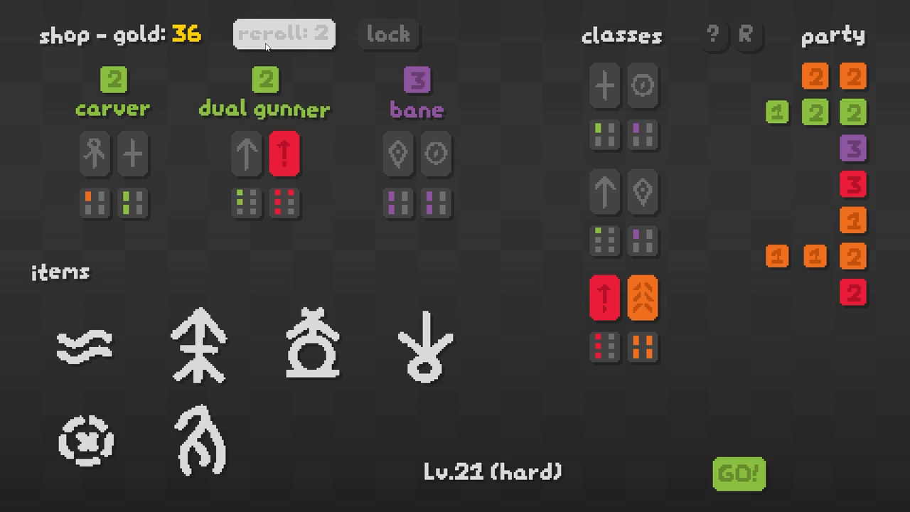
click(283, 37)
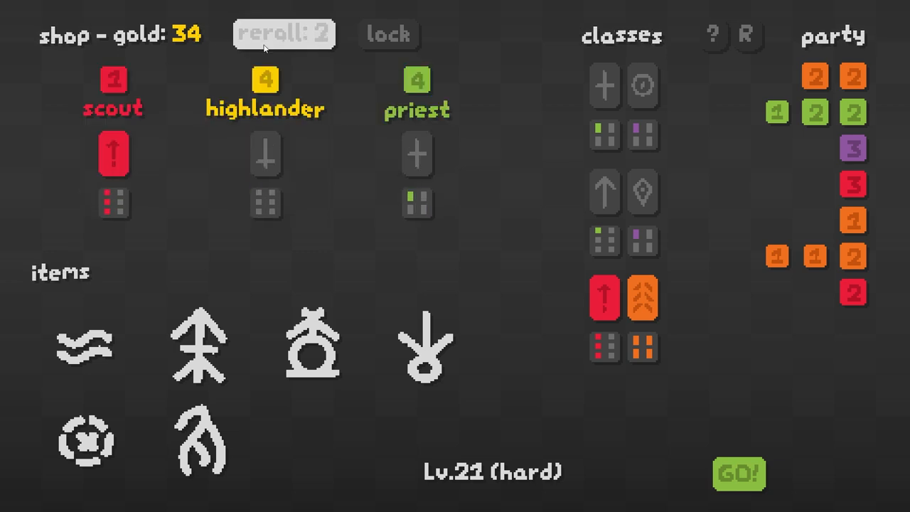
click(285, 34)
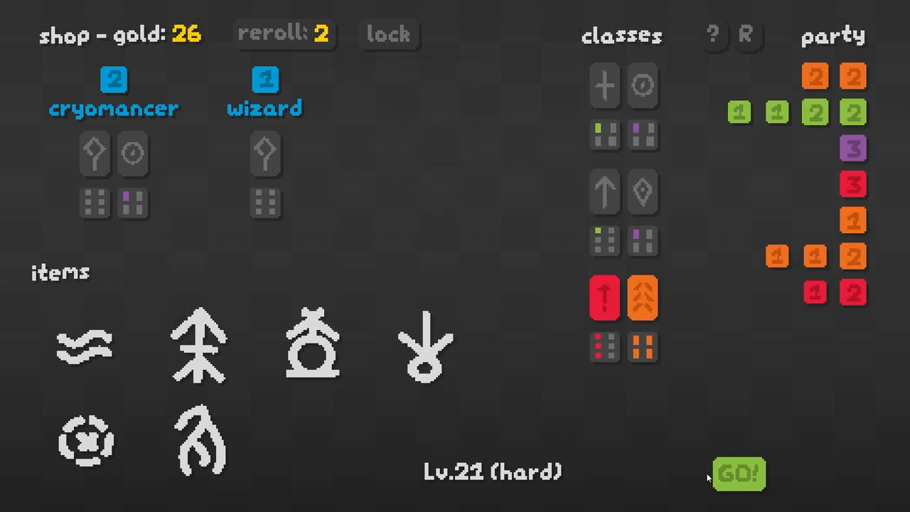
click(739, 472)
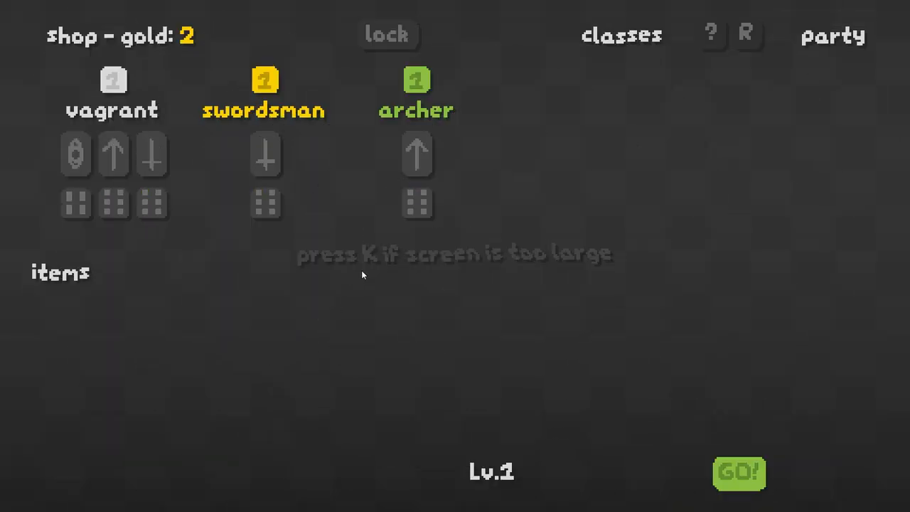
mouse_move(199, 264)
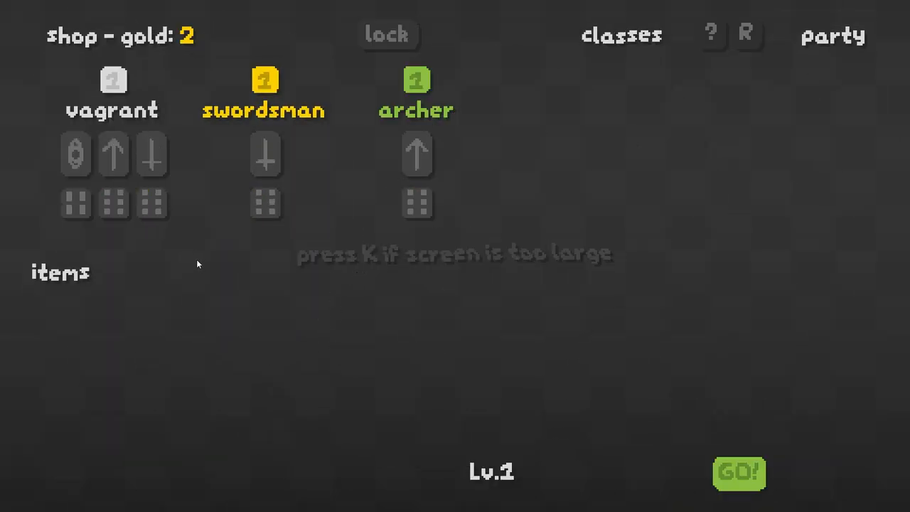